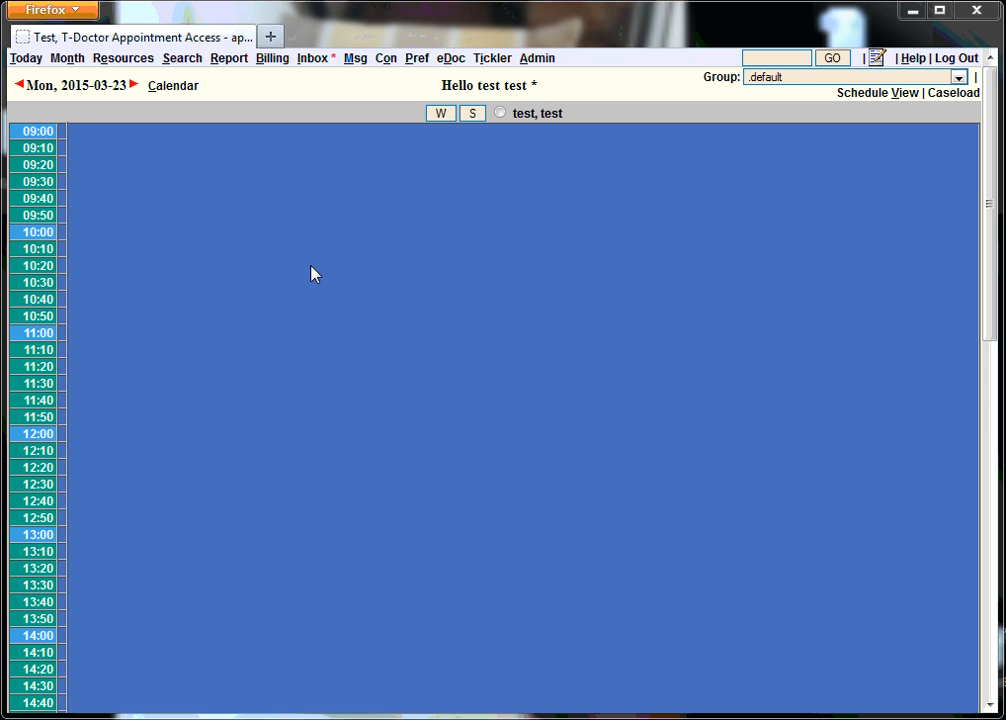
mouse_move(76, 272)
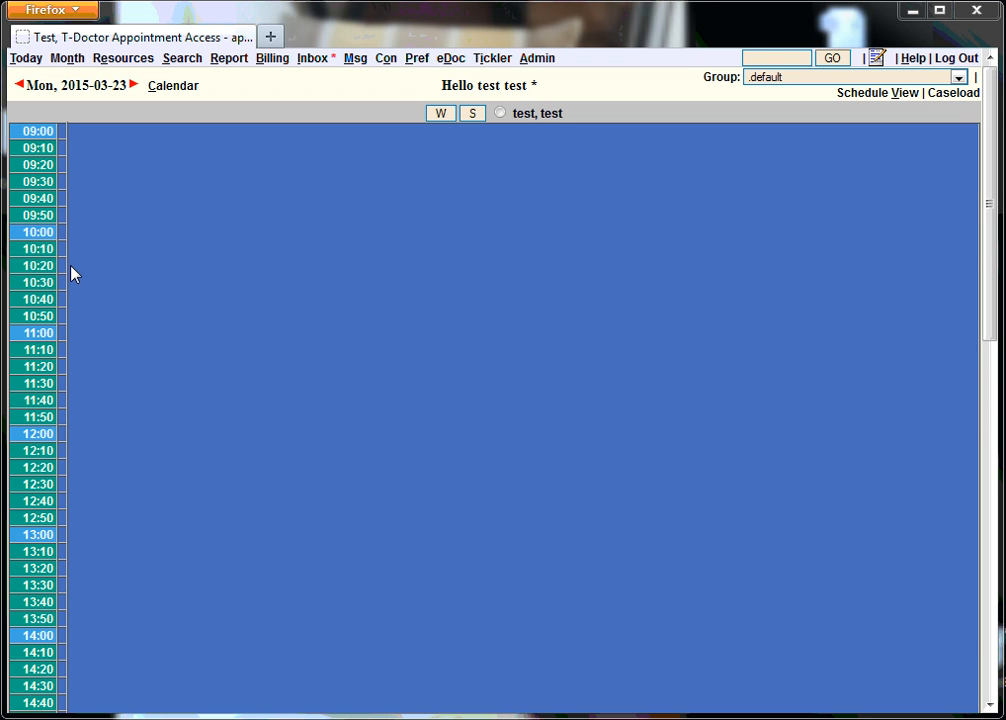
mouse_move(38, 232)
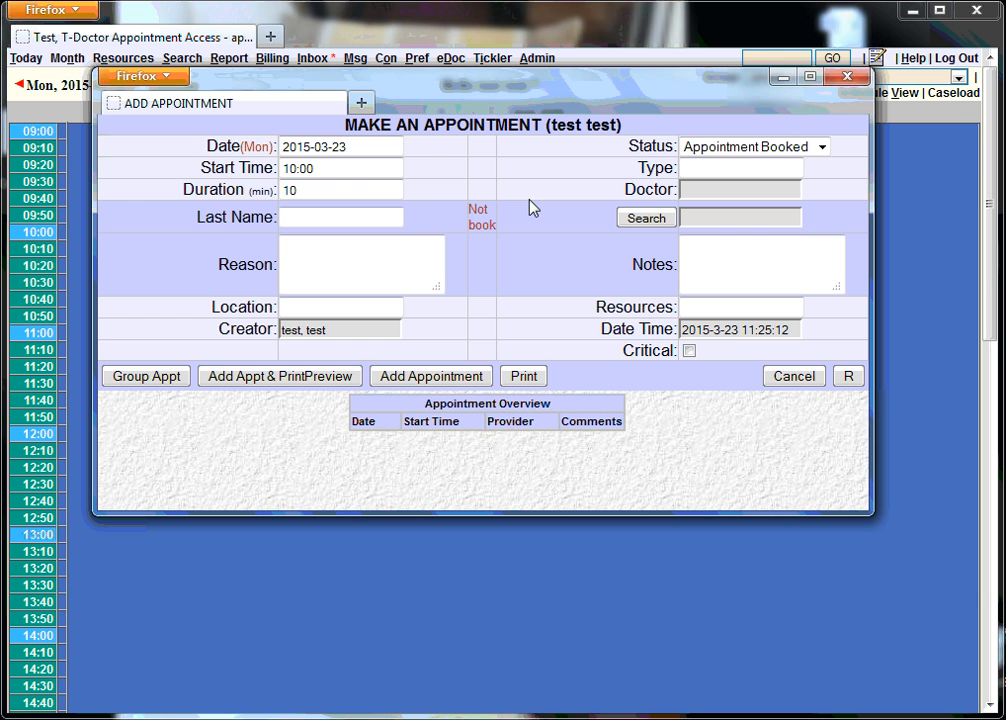
Search by last name 'parti' and attach patient PARTICIPATION (record 15880) to the 10:00 appointment.
click(340, 216)
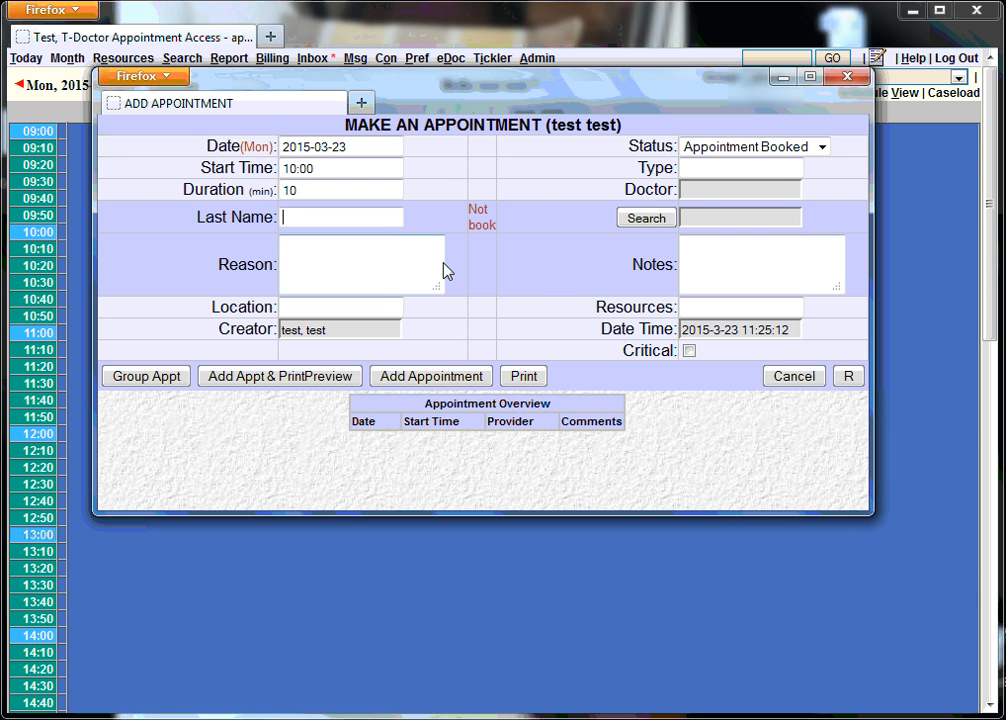
mouse_move(512, 226)
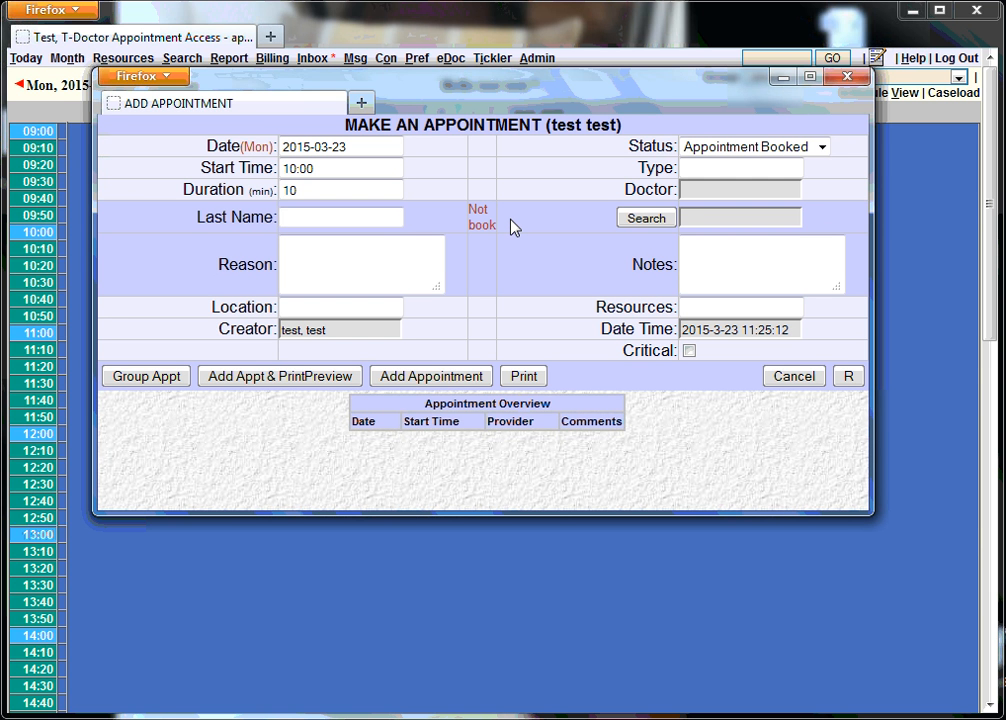
click(342, 216)
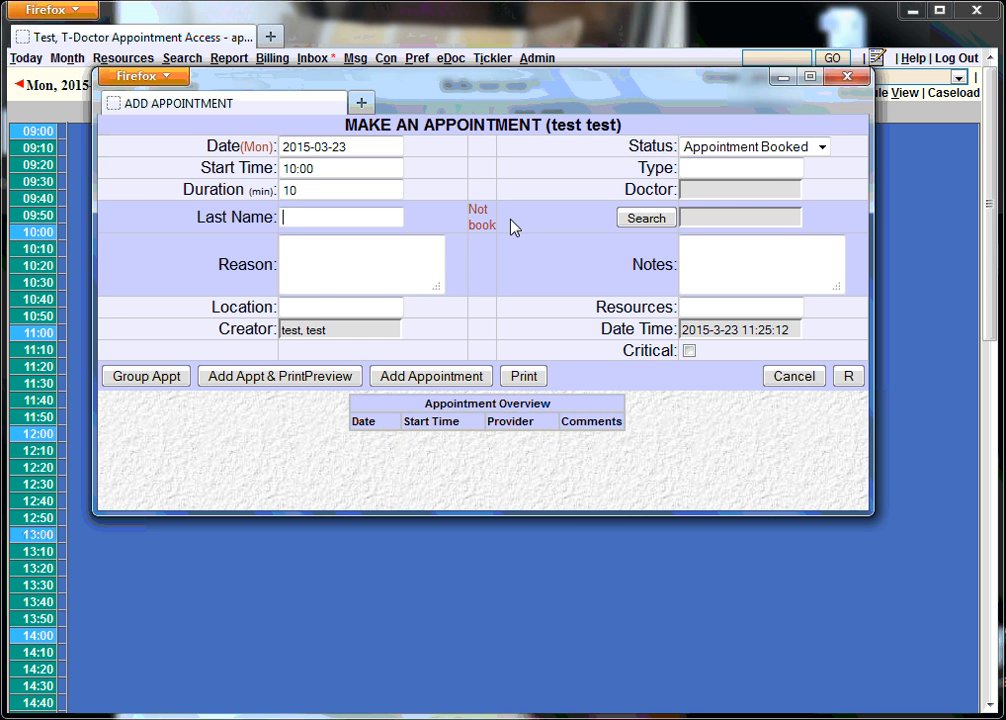
text(partic)
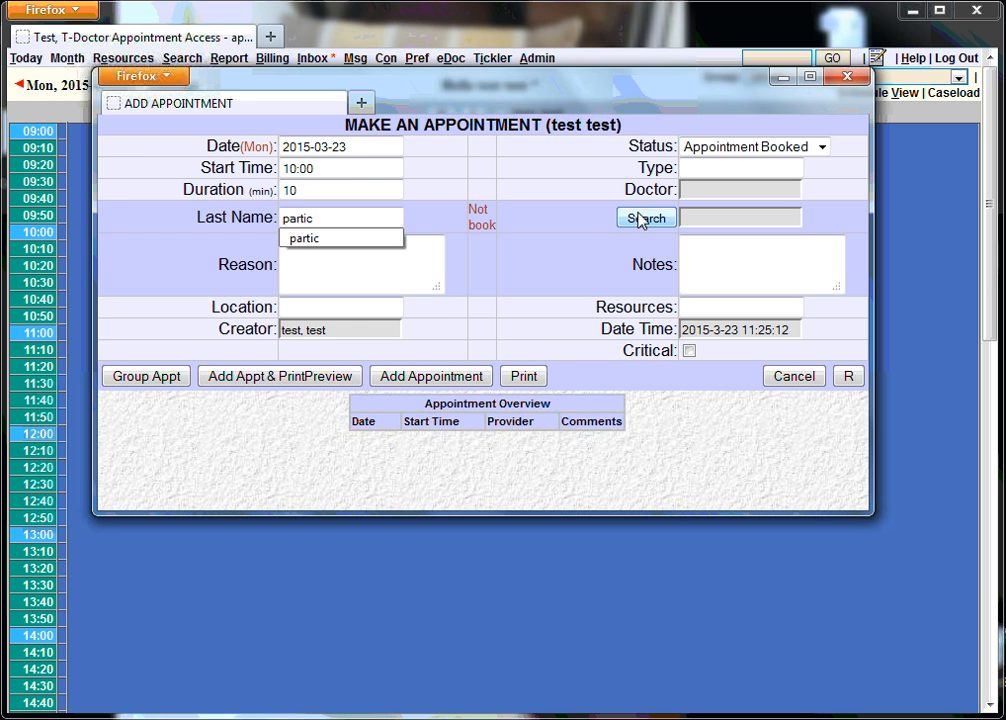
click(646, 216)
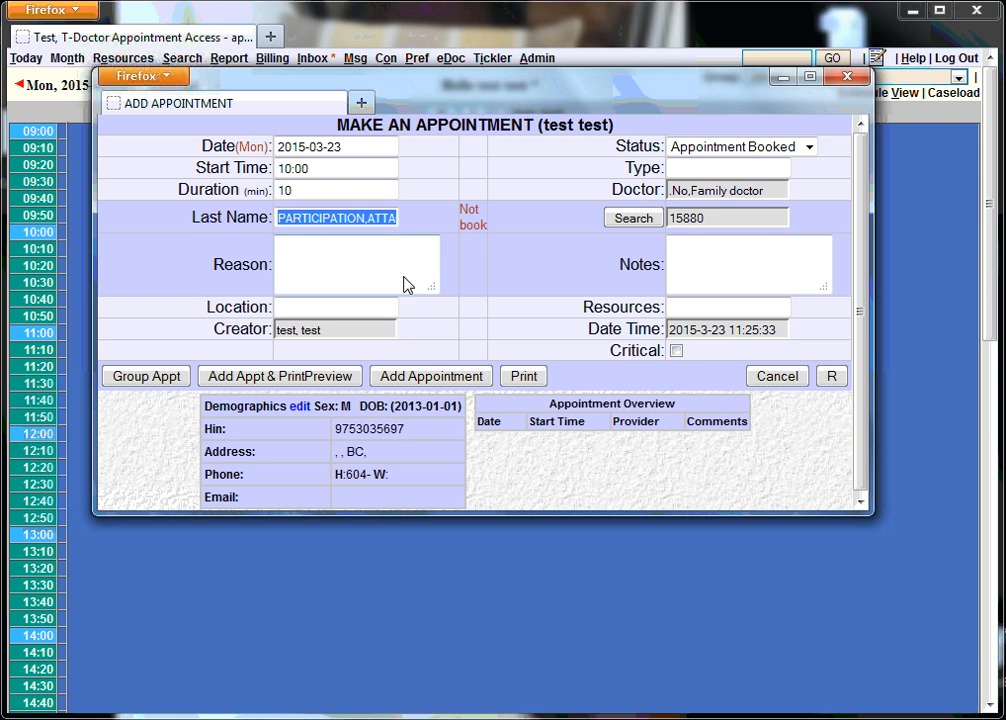
mouse_move(284, 218)
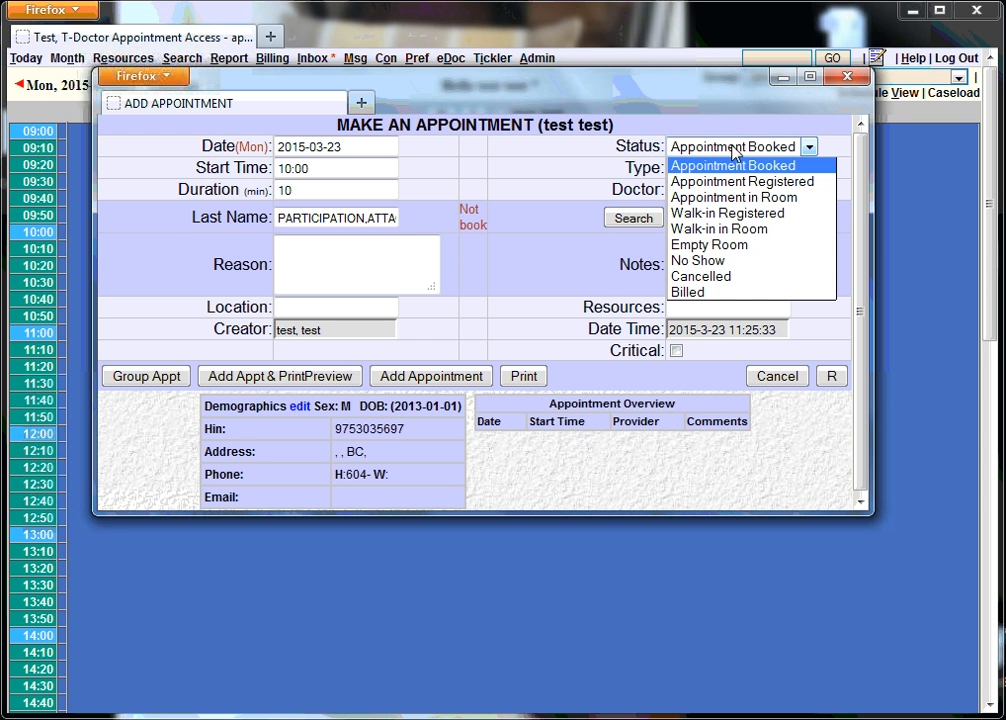
Set the status to Walk-in Registered and add the appointment to the schedule.
click(732, 164)
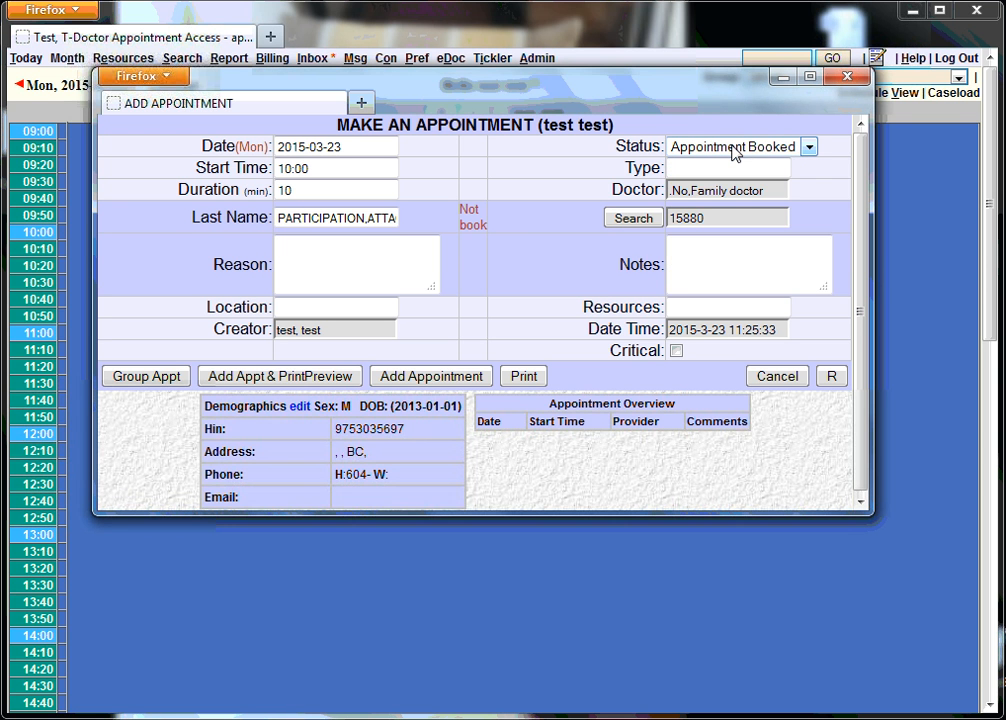
click(808, 146)
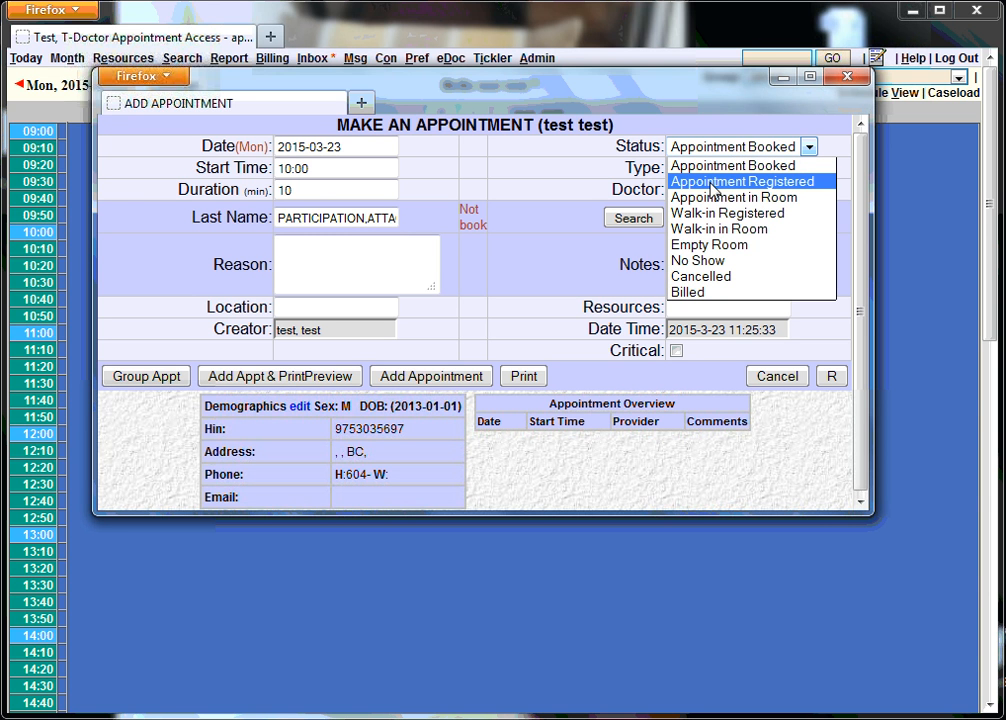
mouse_move(732, 198)
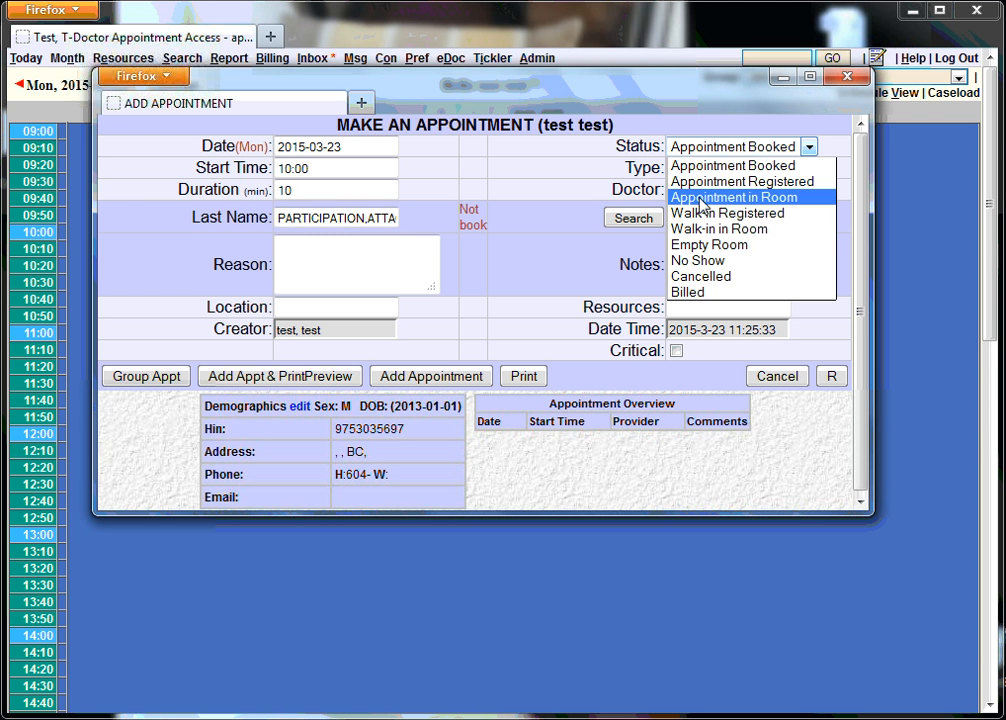
mouse_move(728, 212)
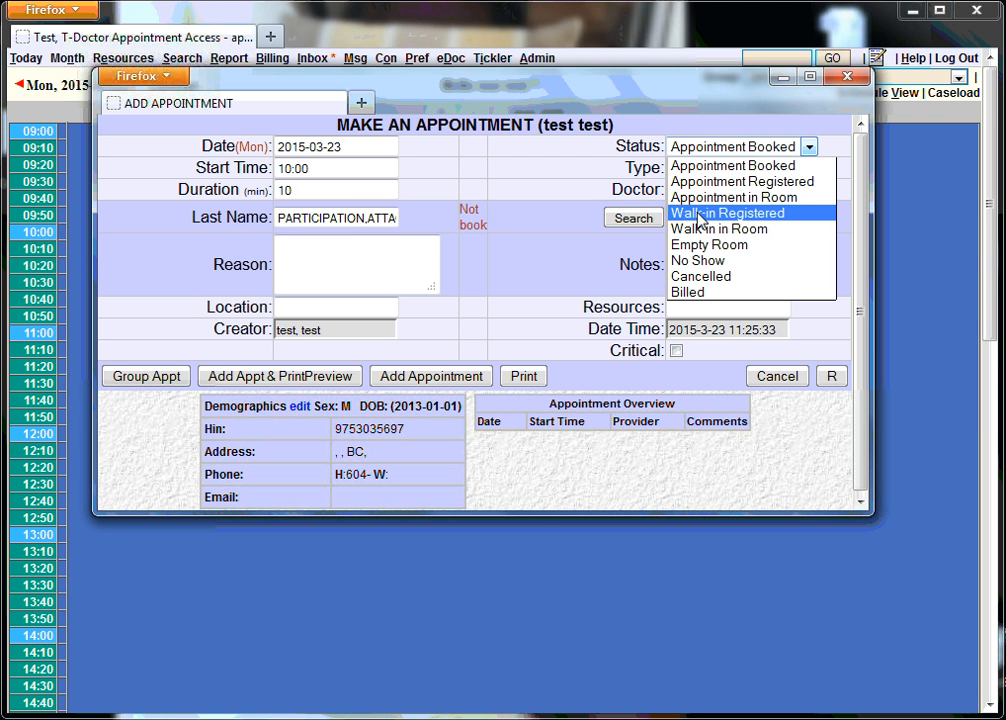
mouse_move(718, 228)
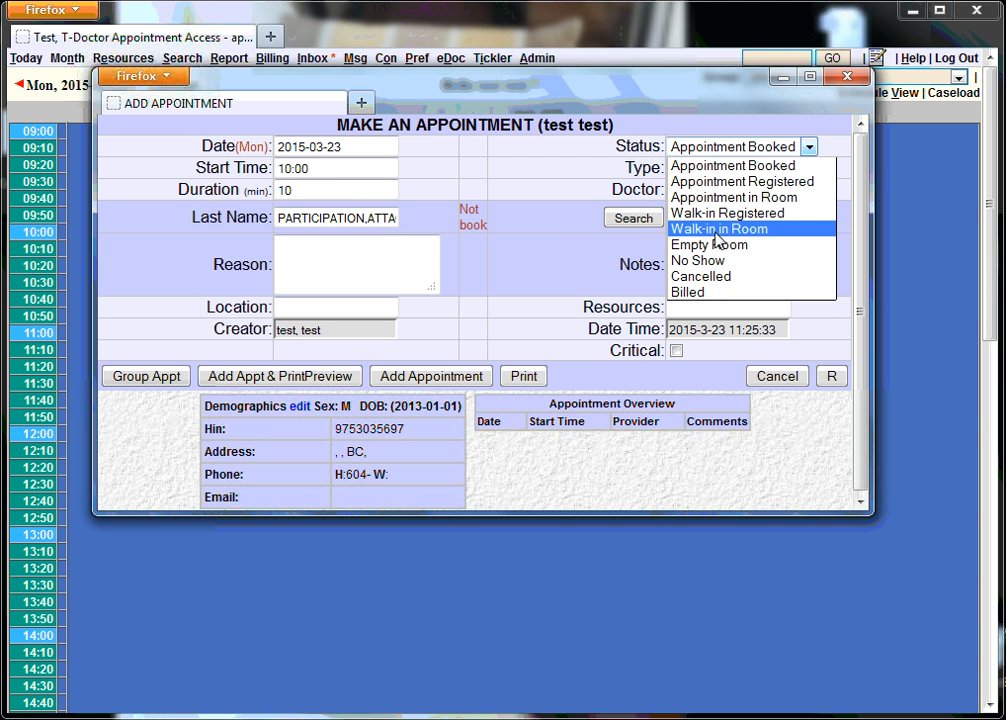
mouse_move(718, 244)
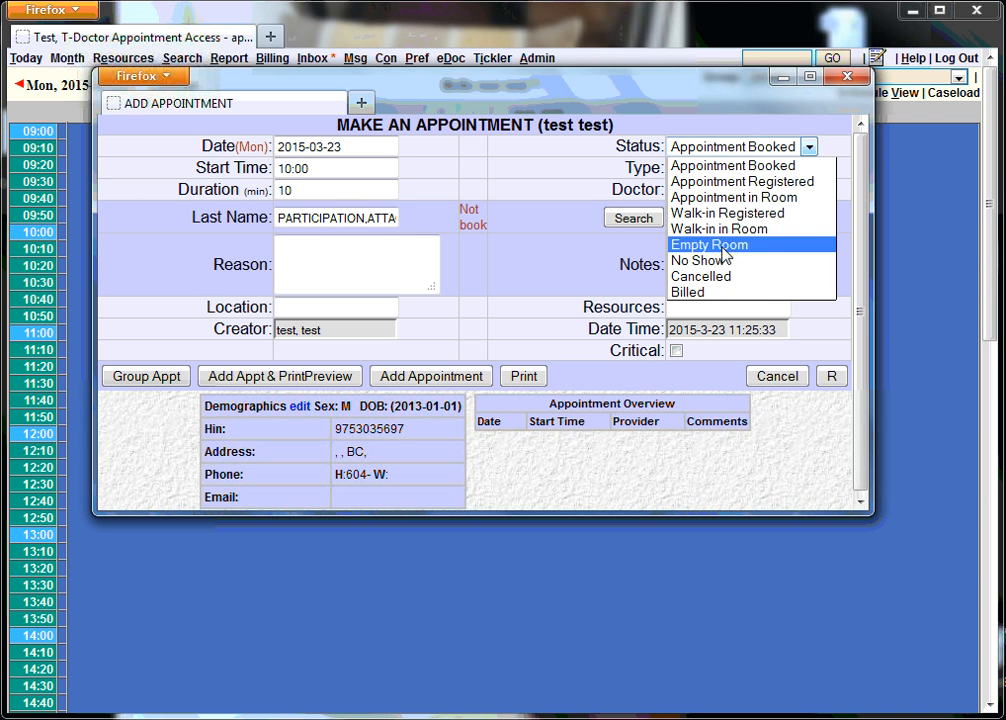
mouse_move(728, 212)
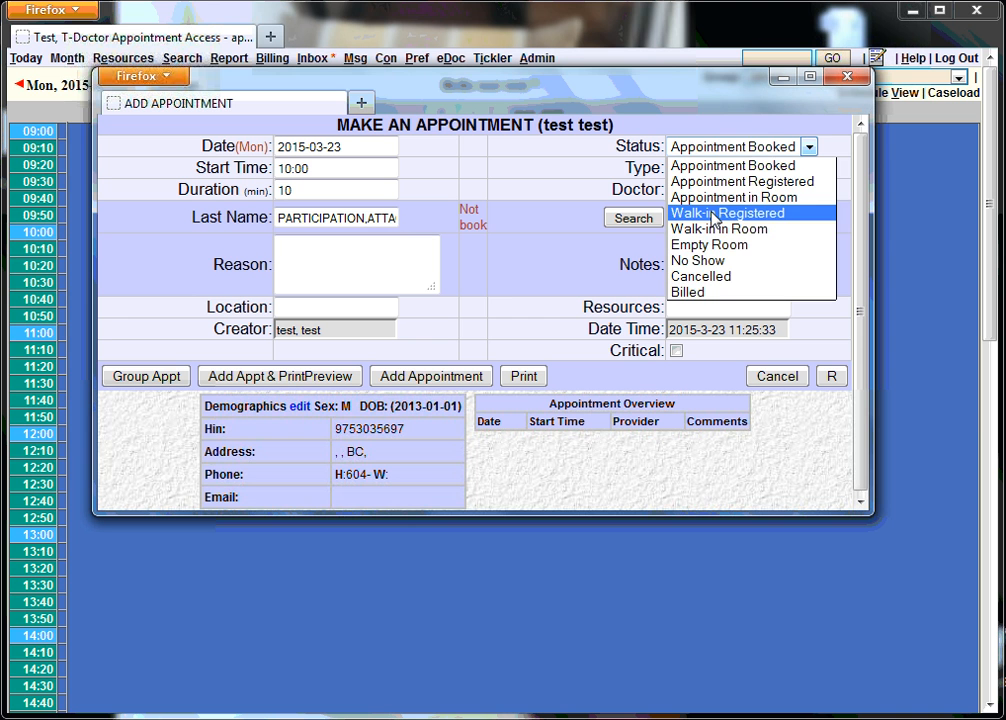
click(728, 212)
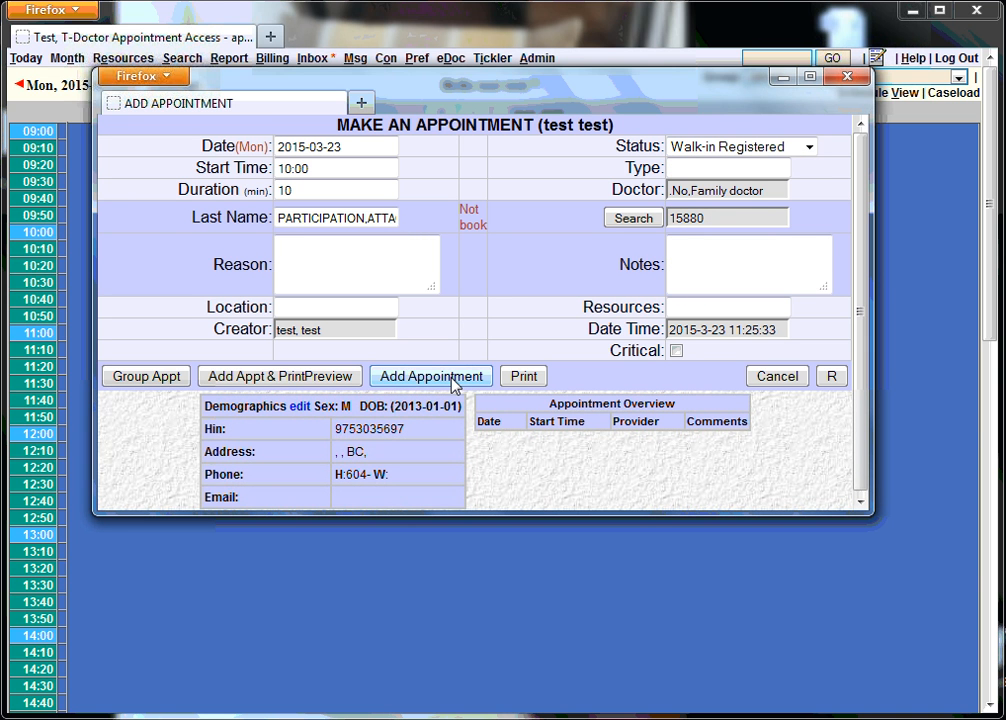
click(432, 376)
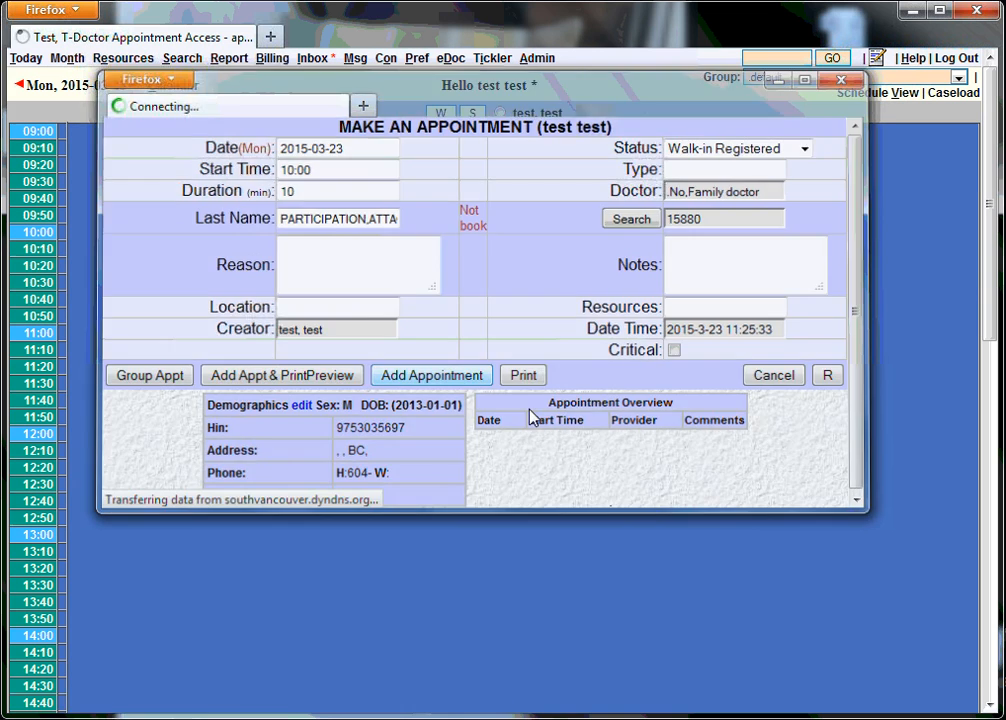
Open the Patient Master File from the 10:00 Participation appointment.
click(432, 376)
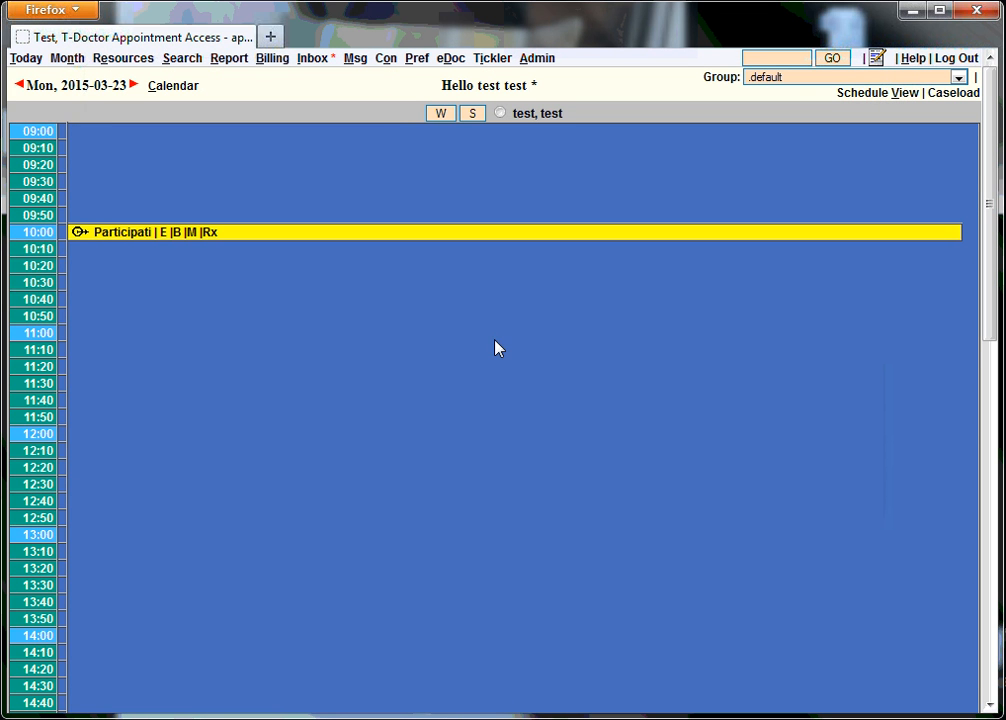
mouse_move(240, 260)
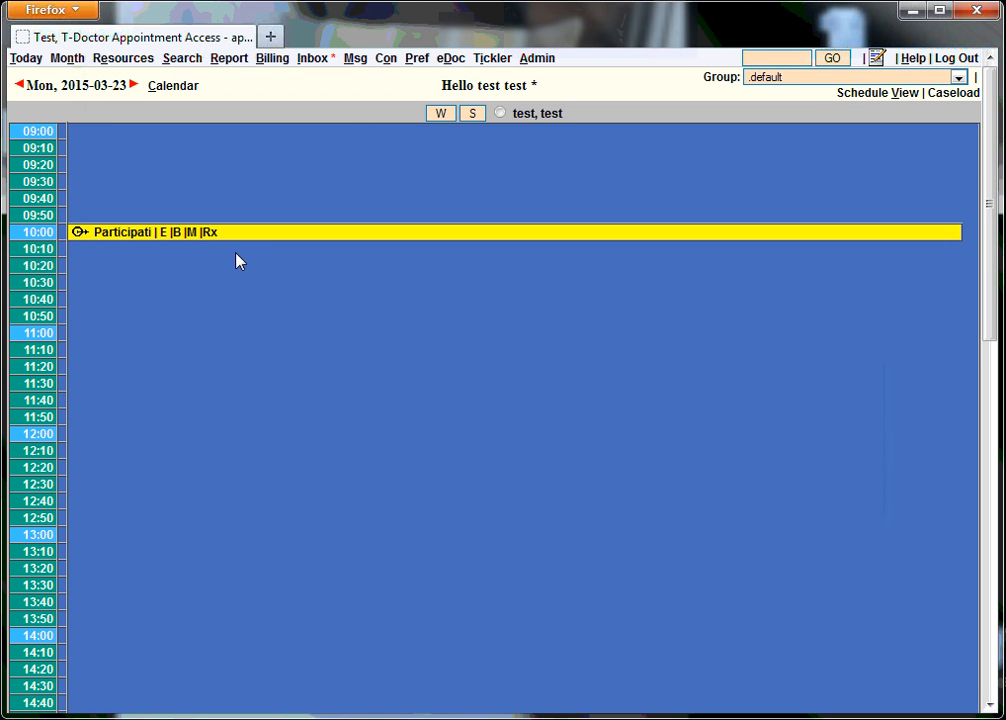
mouse_move(190, 232)
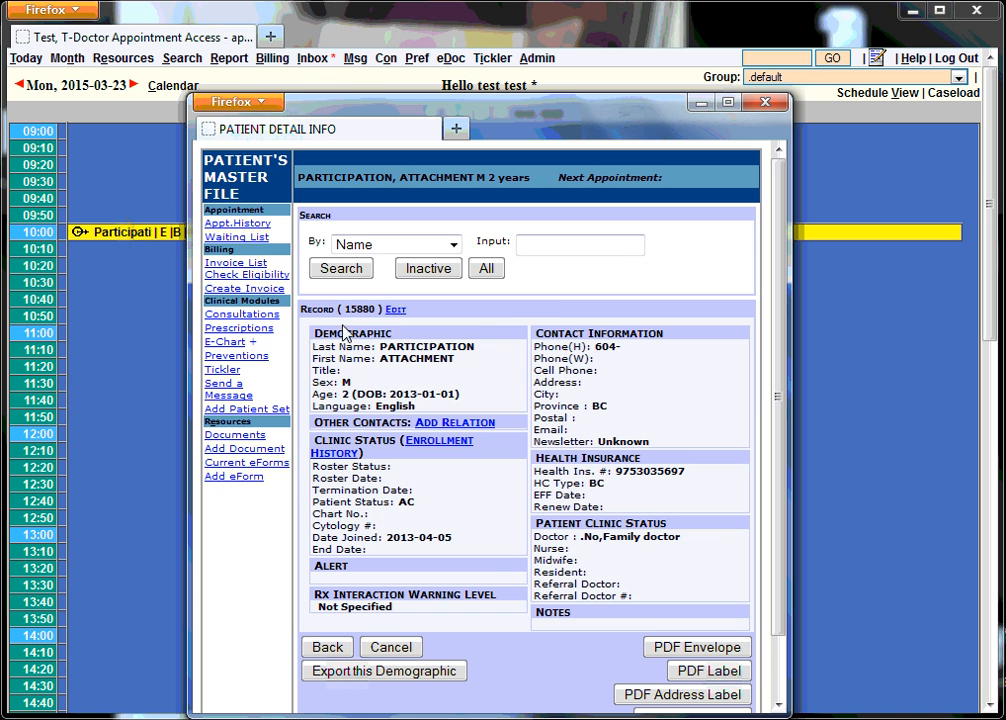
Run Check Eligibility on the patient and confirm the SUCCESS result.
click(246, 274)
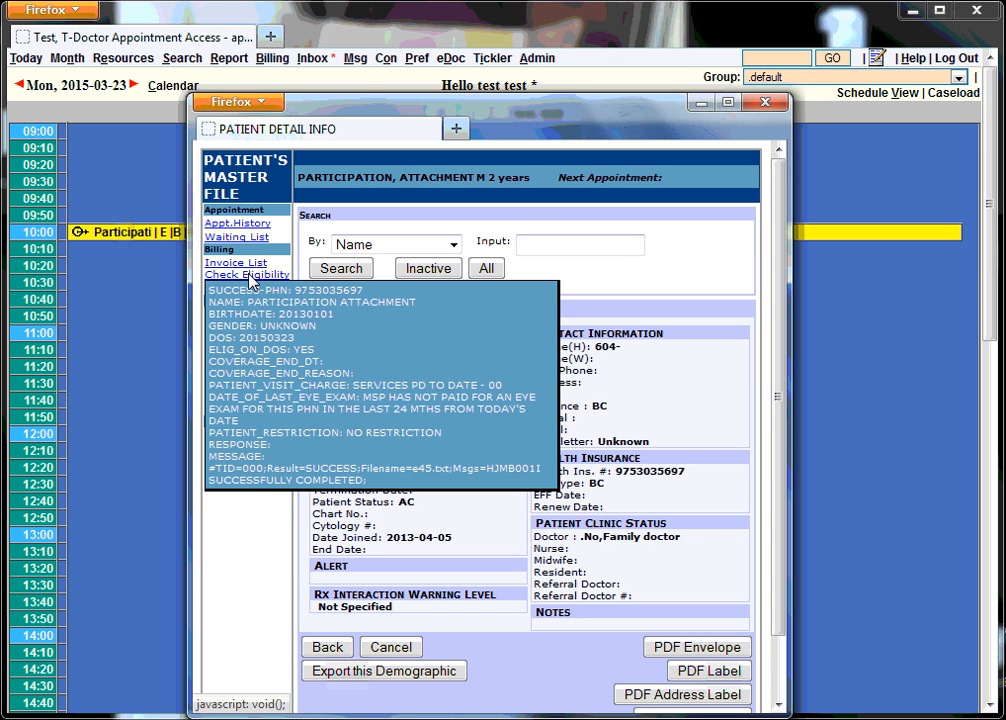
mouse_move(540, 418)
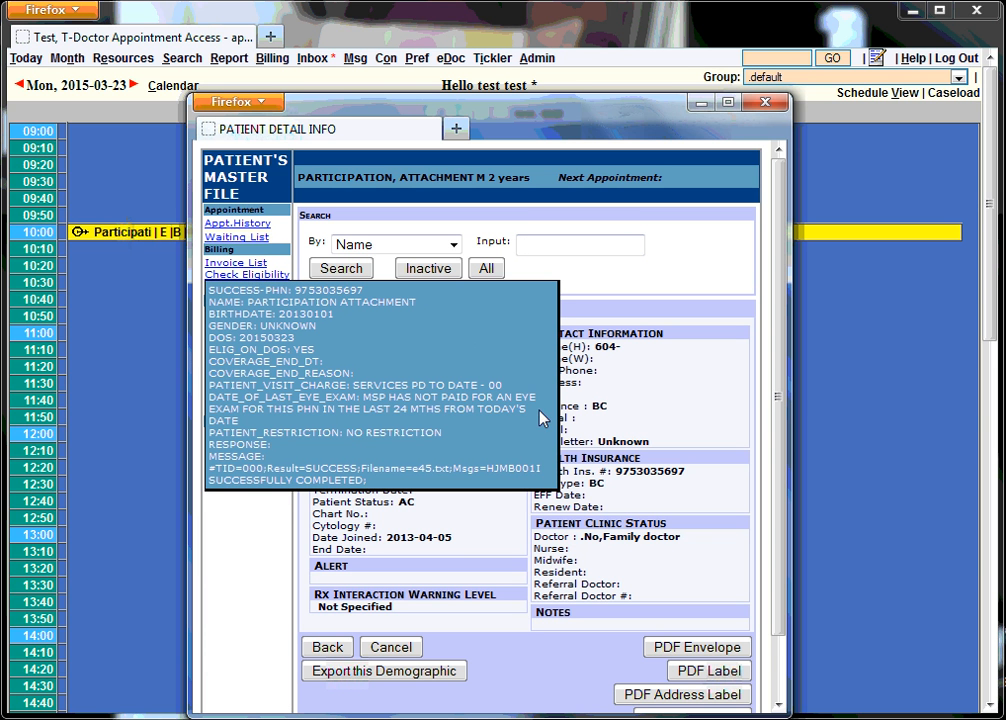
mouse_move(330, 344)
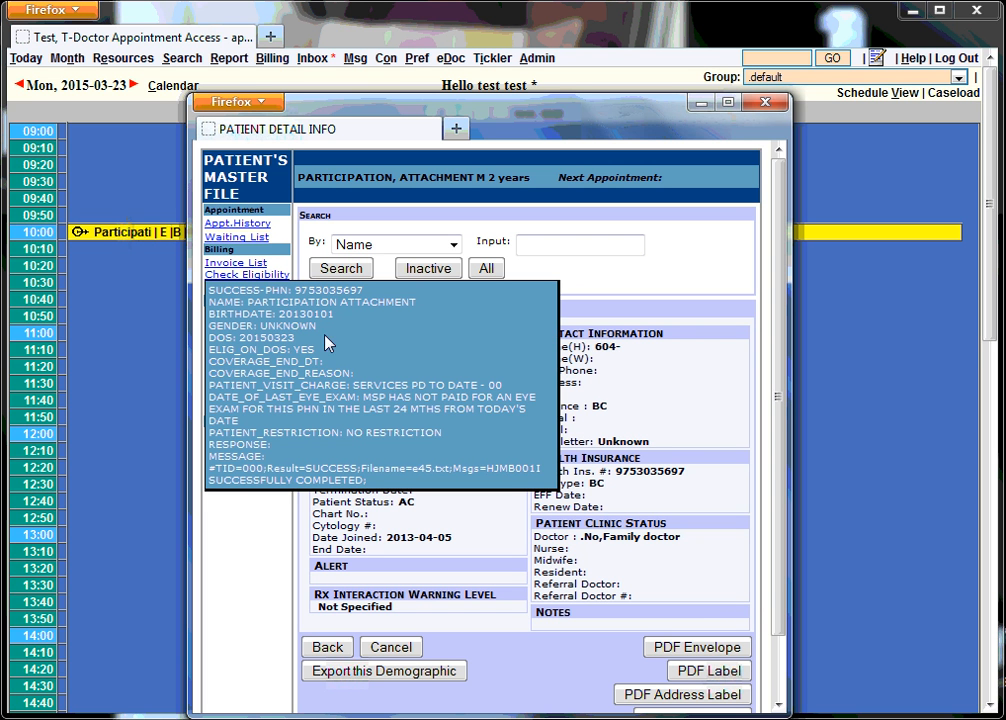
mouse_move(384, 390)
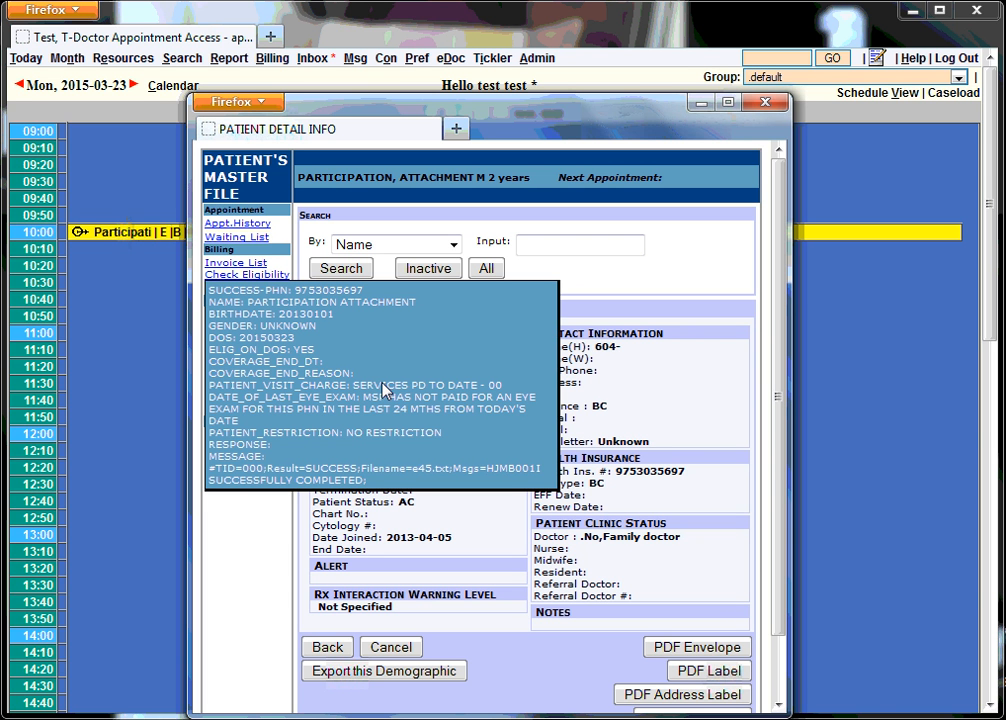
mouse_move(392, 424)
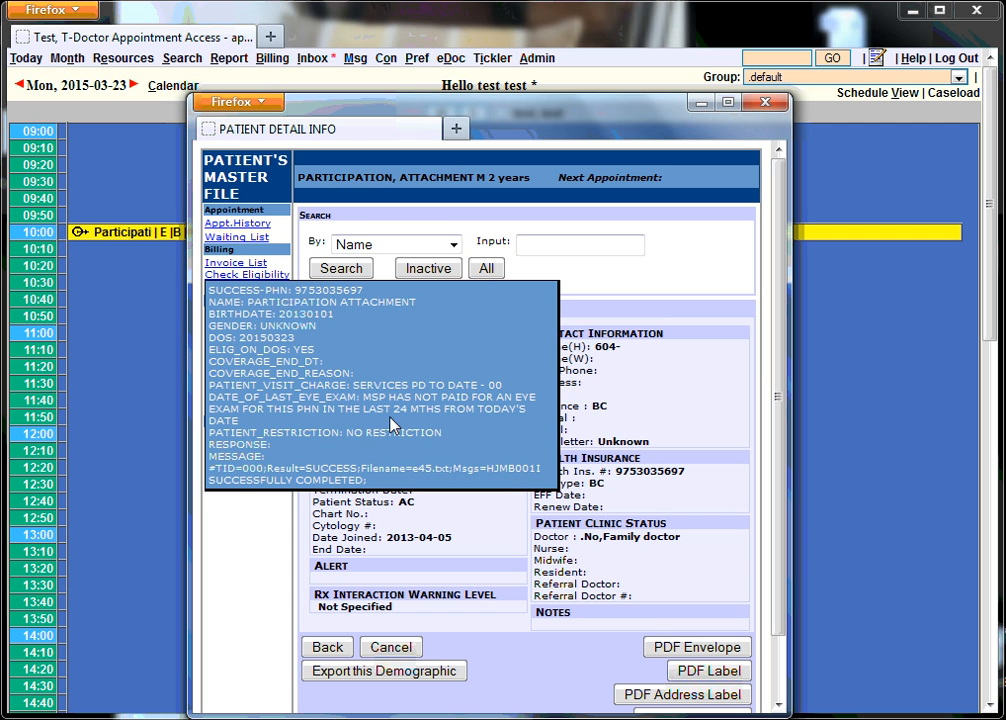
mouse_move(324, 388)
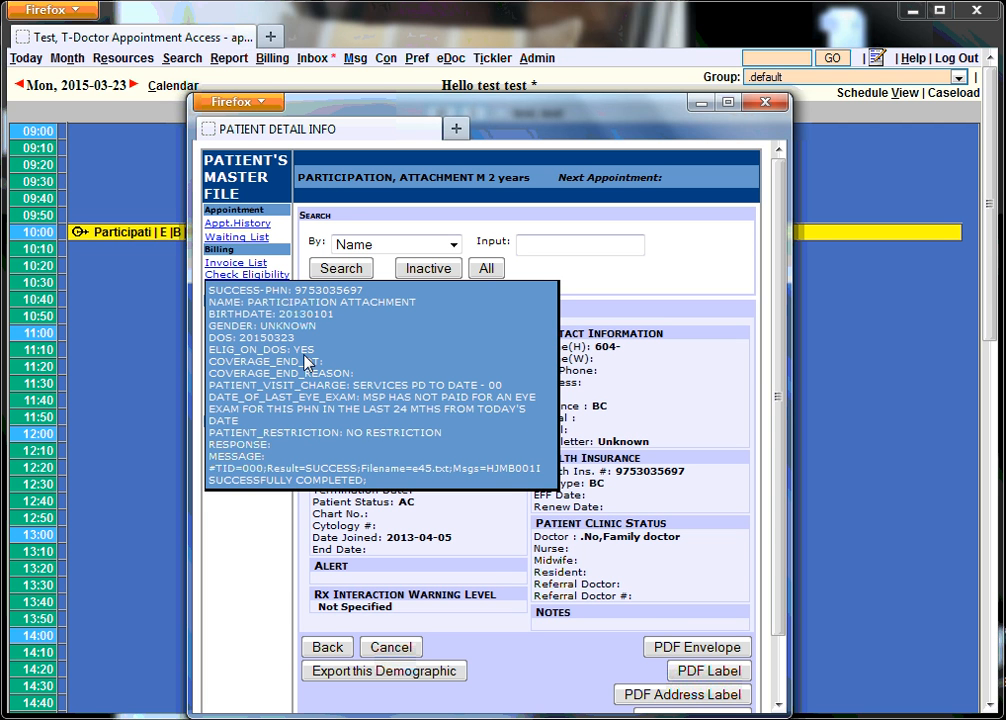
mouse_move(218, 352)
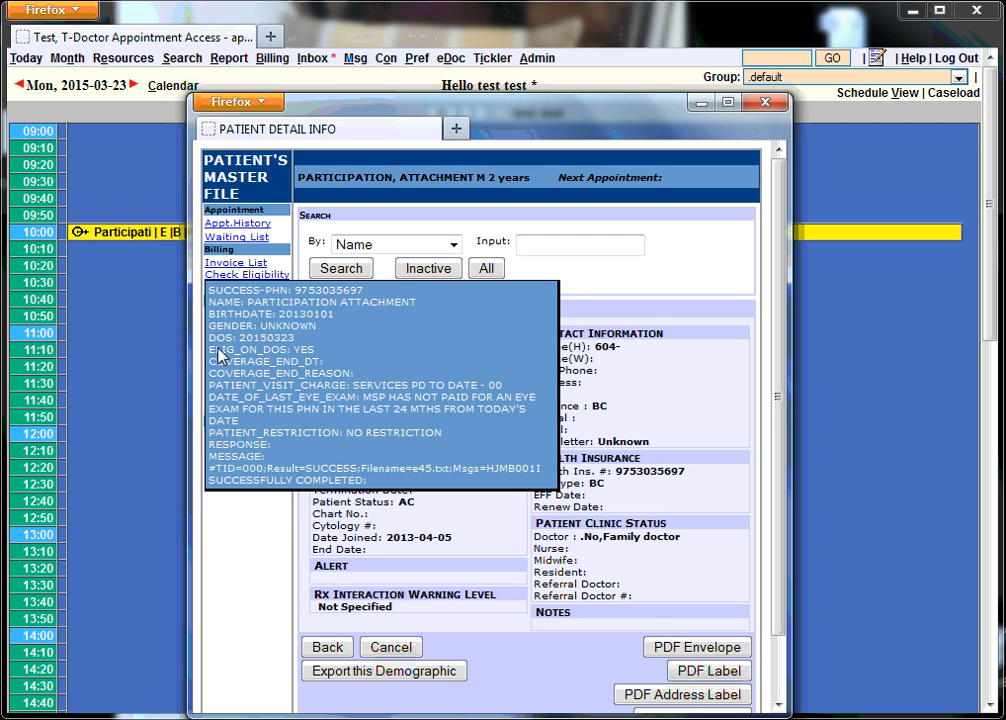
mouse_move(322, 356)
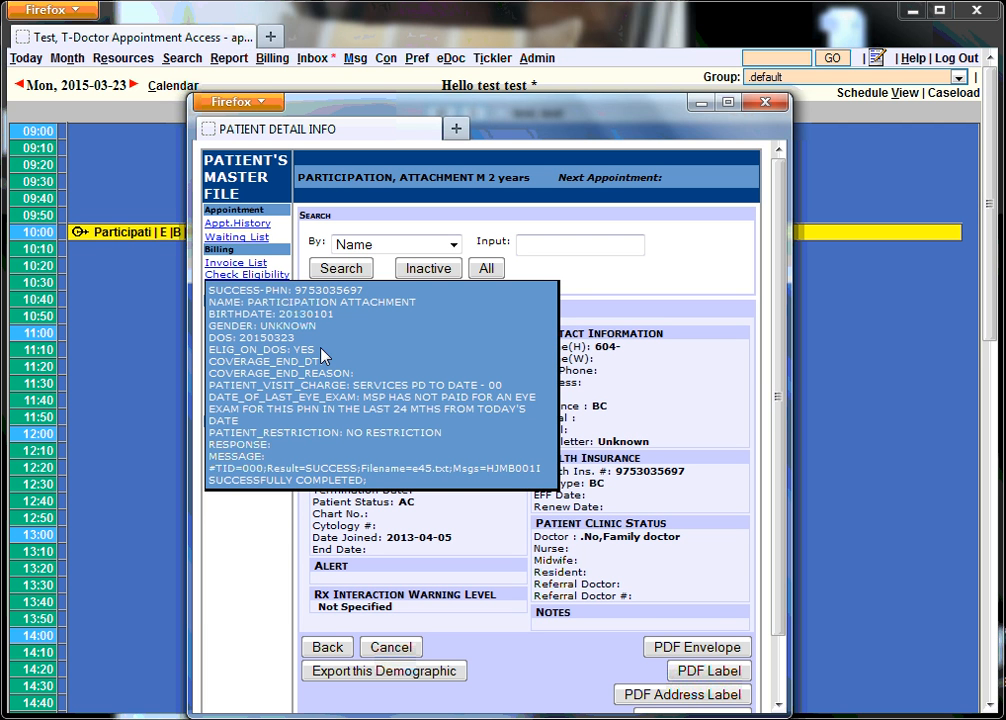
mouse_move(292, 364)
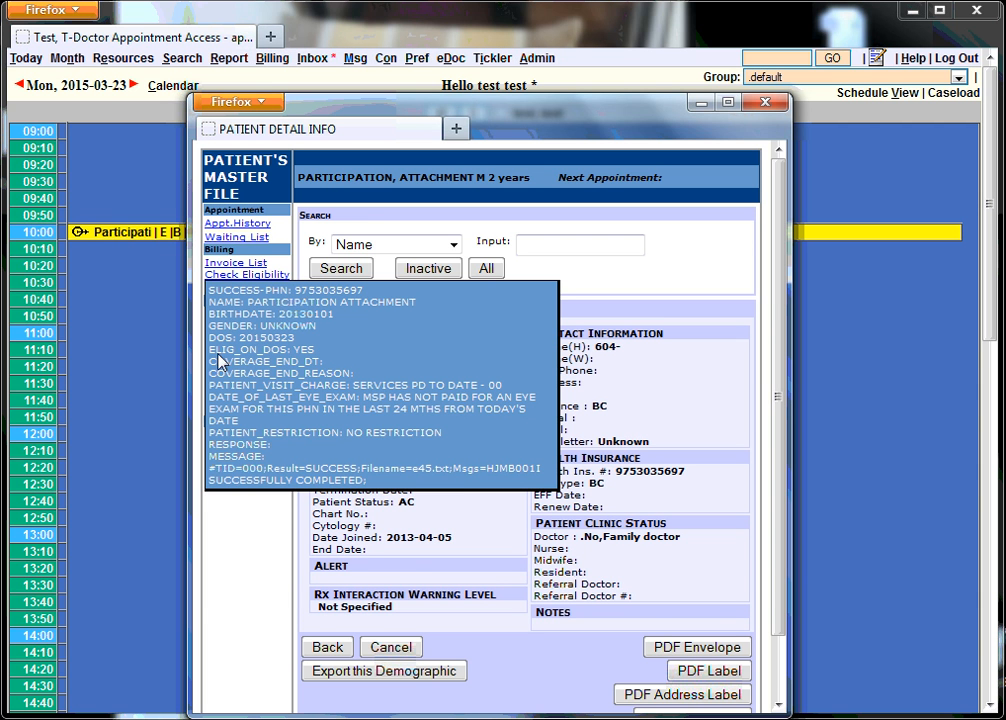
mouse_move(320, 350)
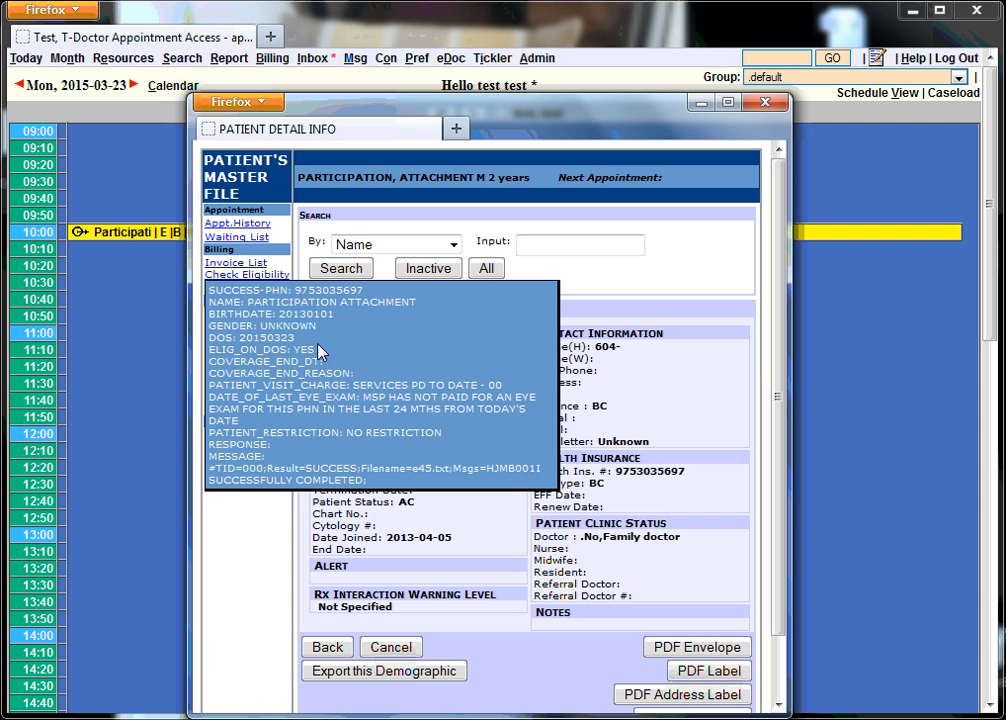
mouse_move(348, 362)
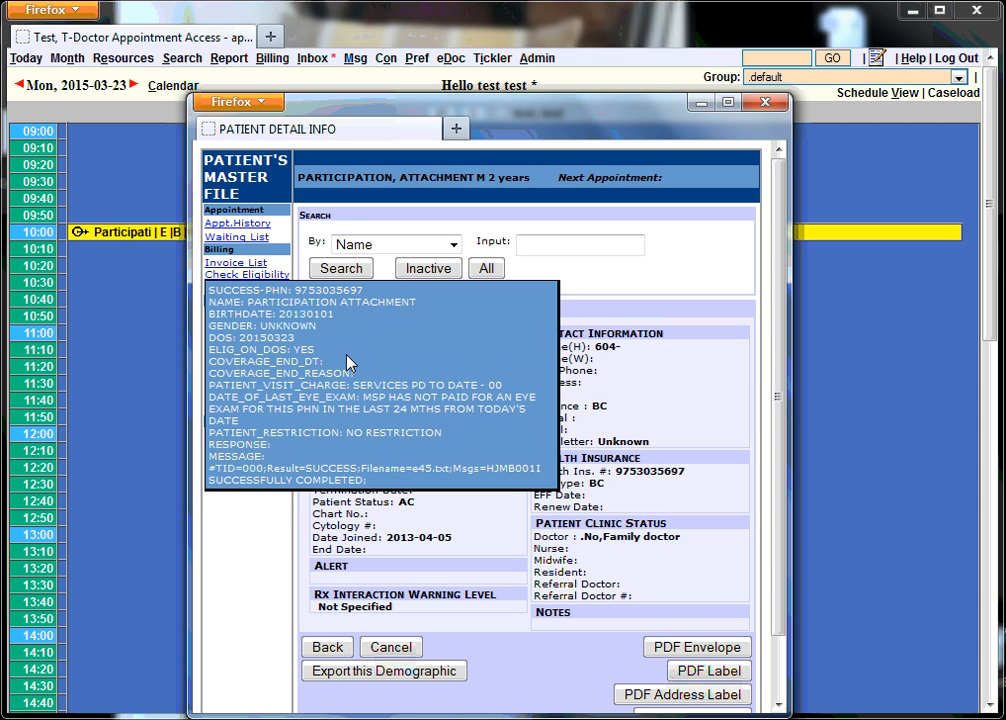
mouse_move(318, 344)
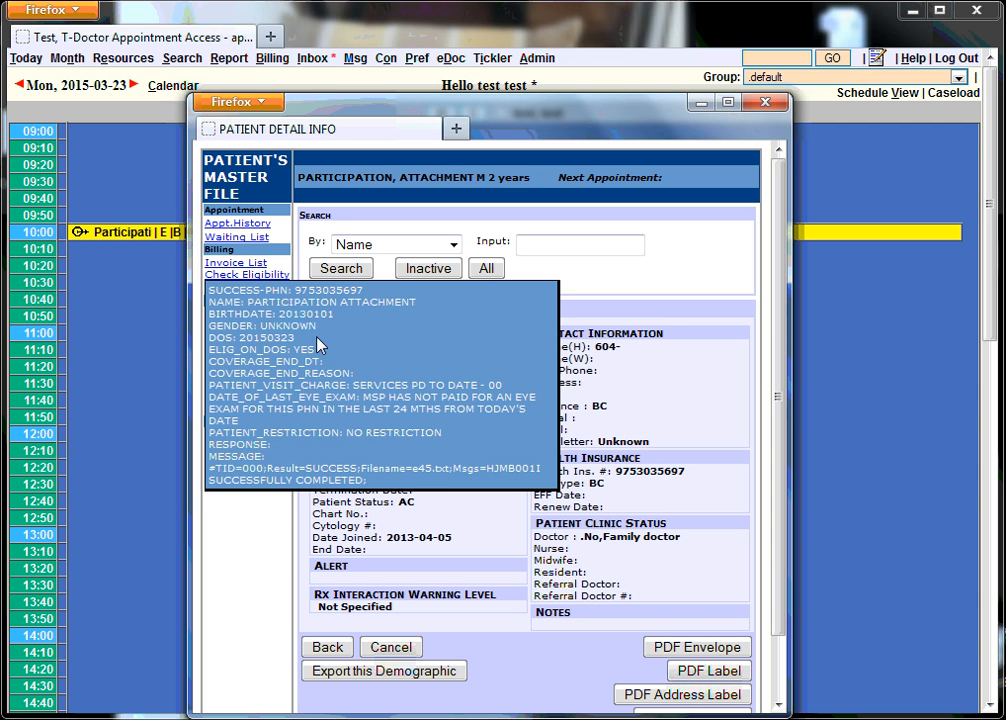
mouse_move(348, 380)
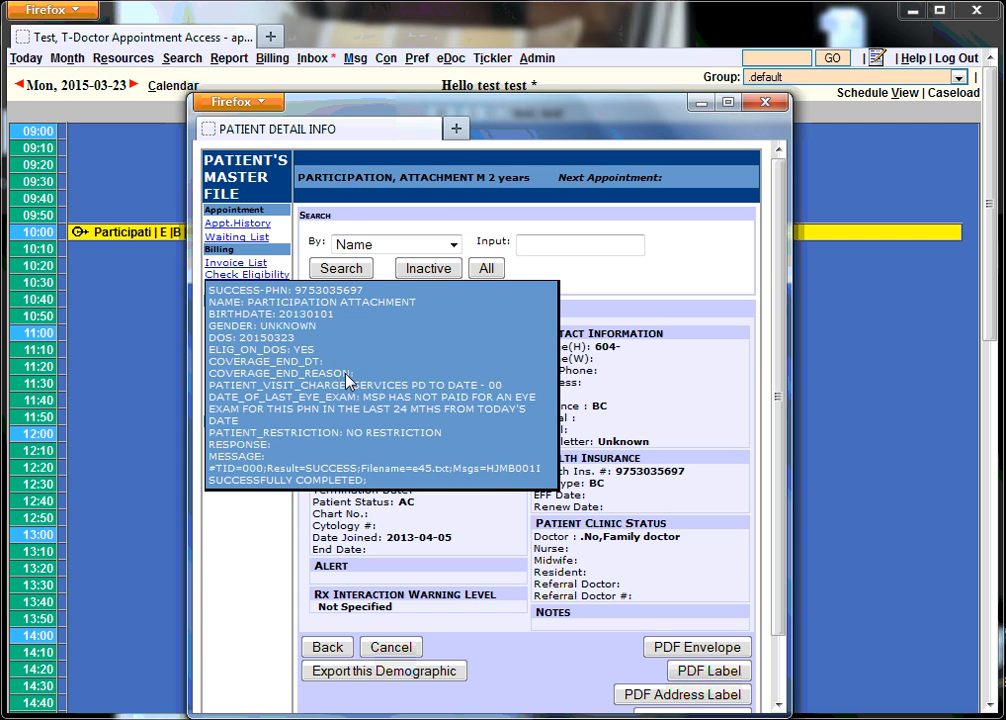
mouse_move(368, 362)
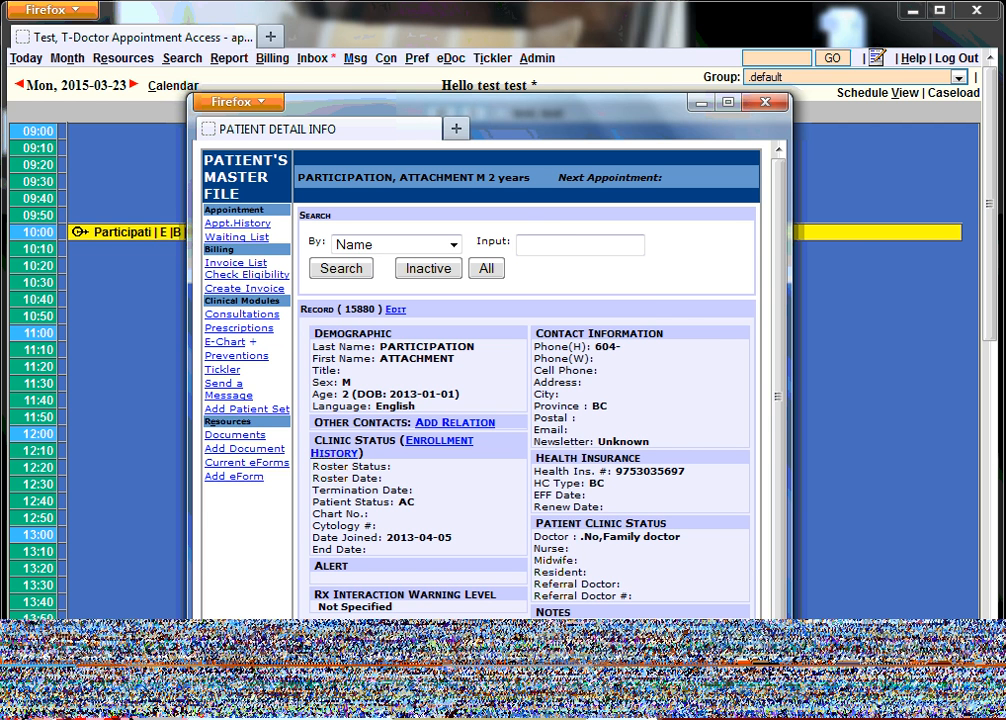
click(396, 308)
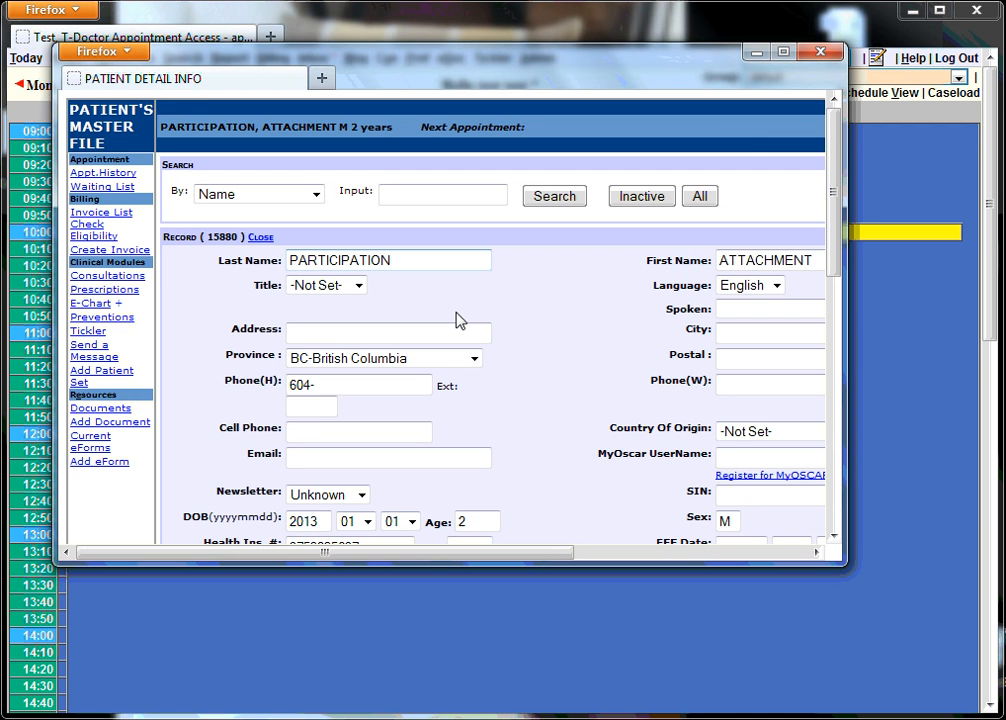
mouse_move(848, 570)
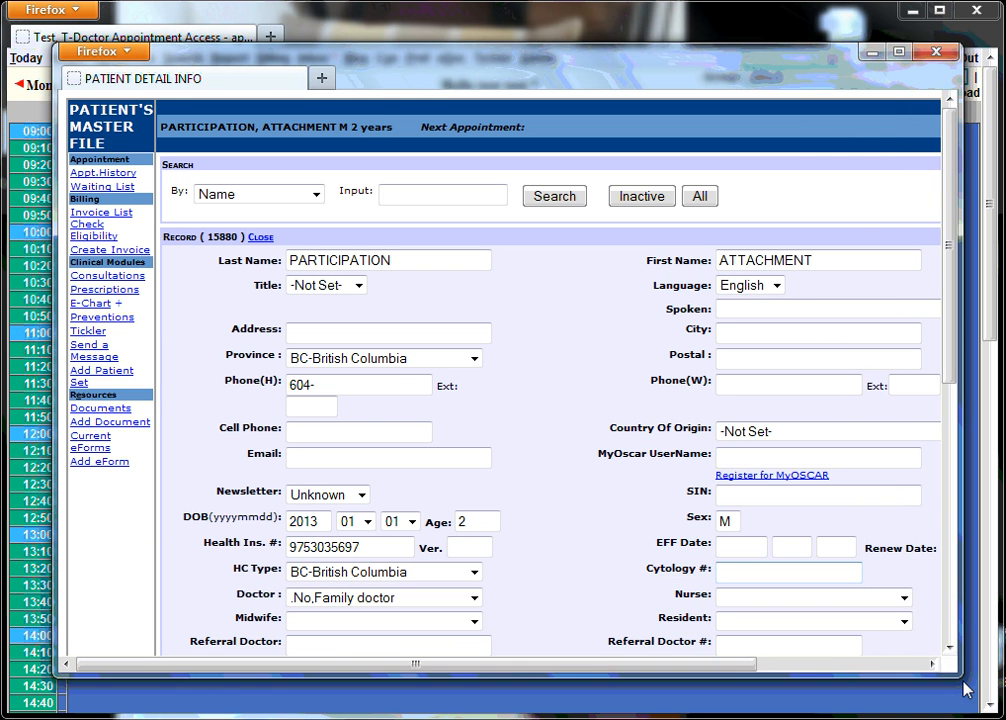
scroll(down, 3)
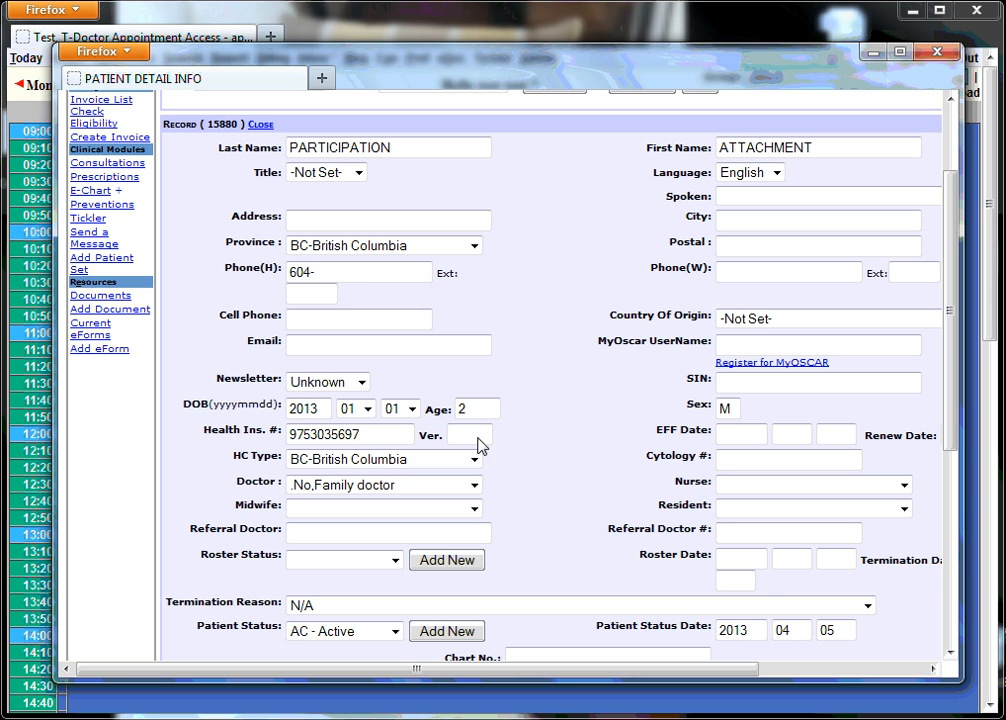
text(9)
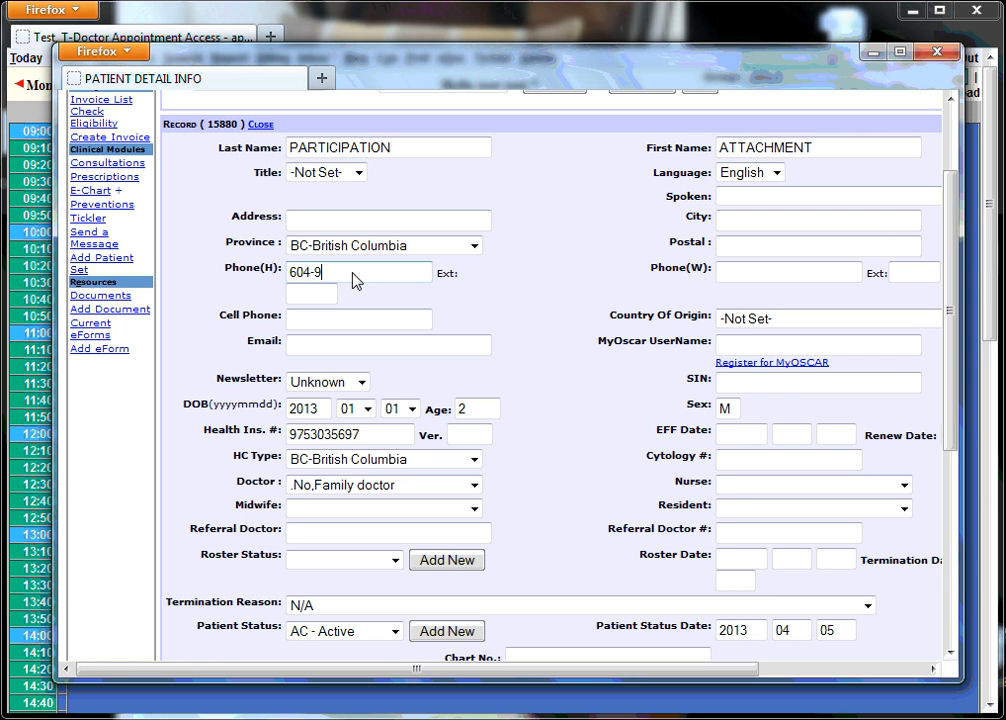
text(99-9999)
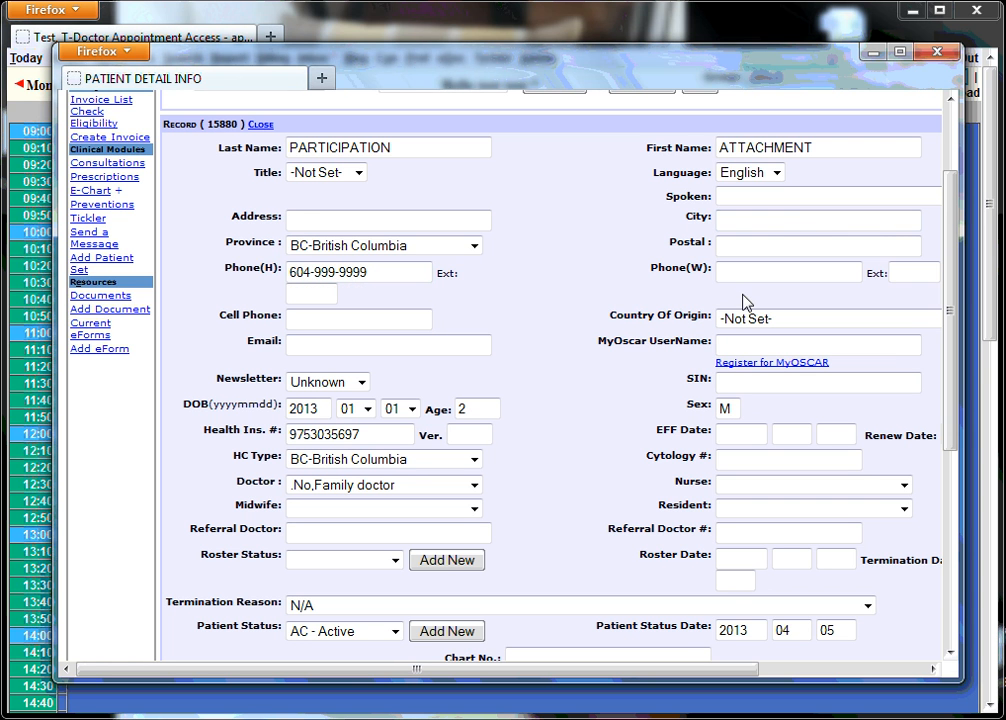
click(388, 218)
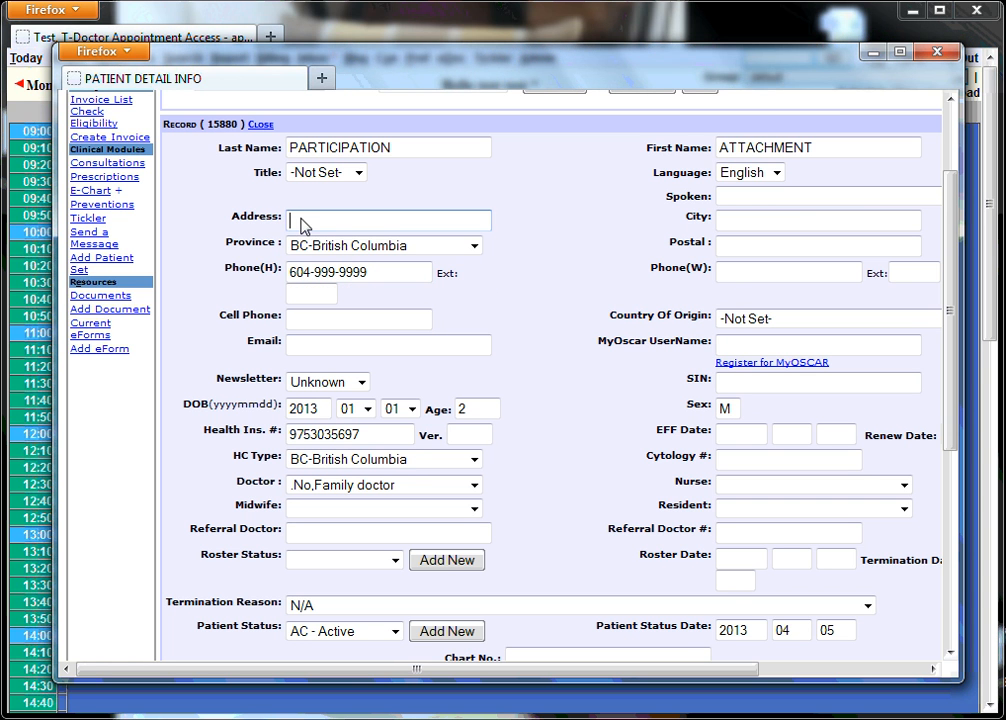
text(123 Farm Road)
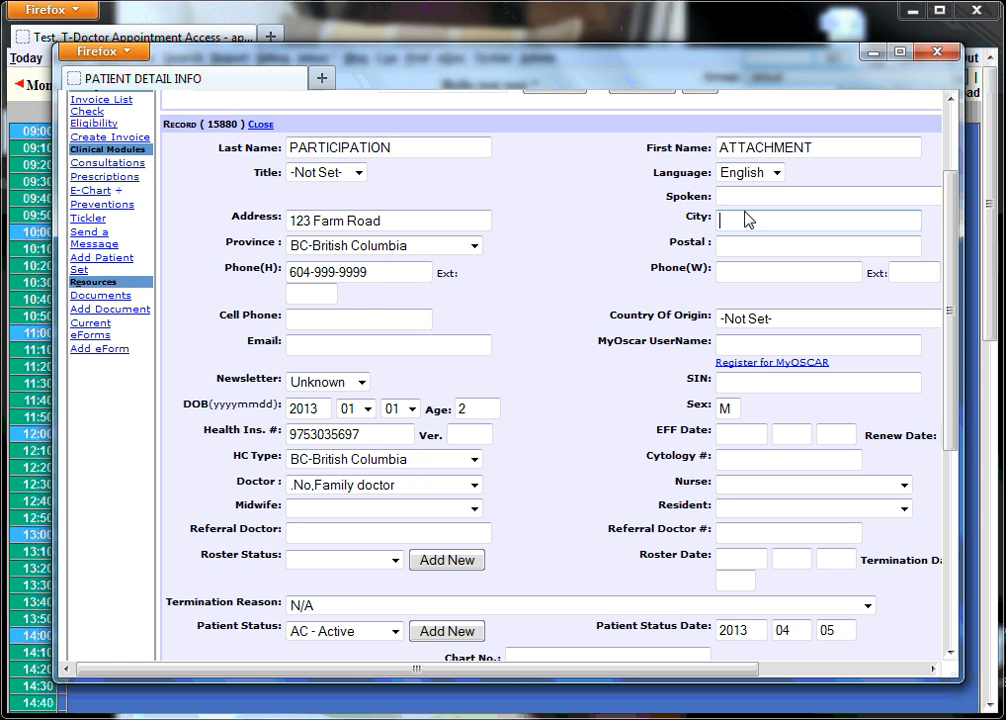
text(VAncouver)
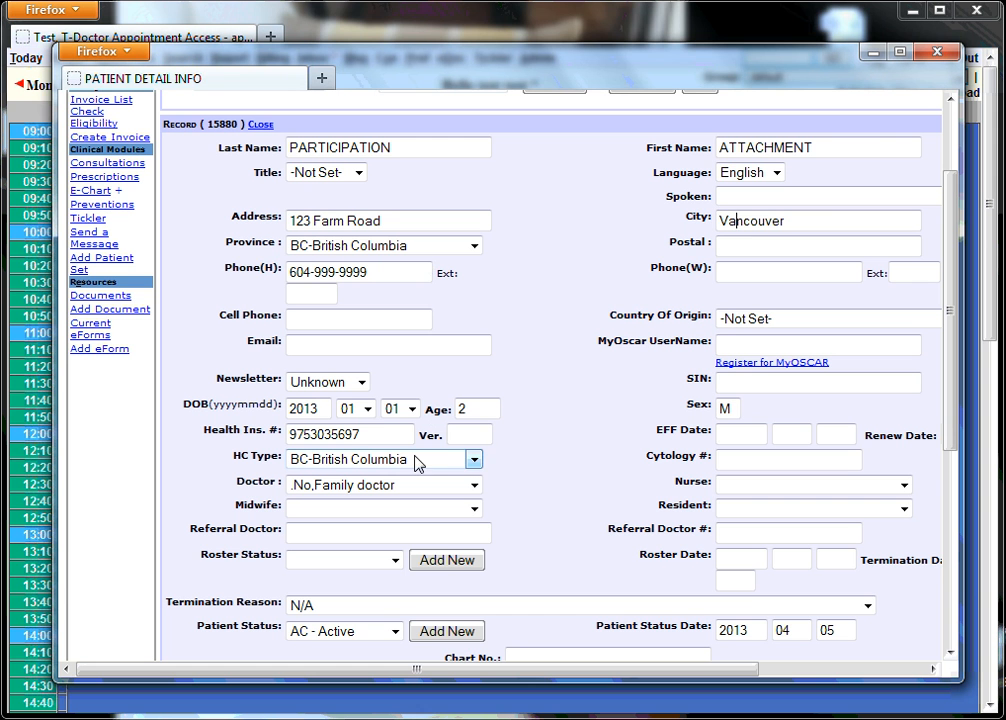
mouse_move(432, 268)
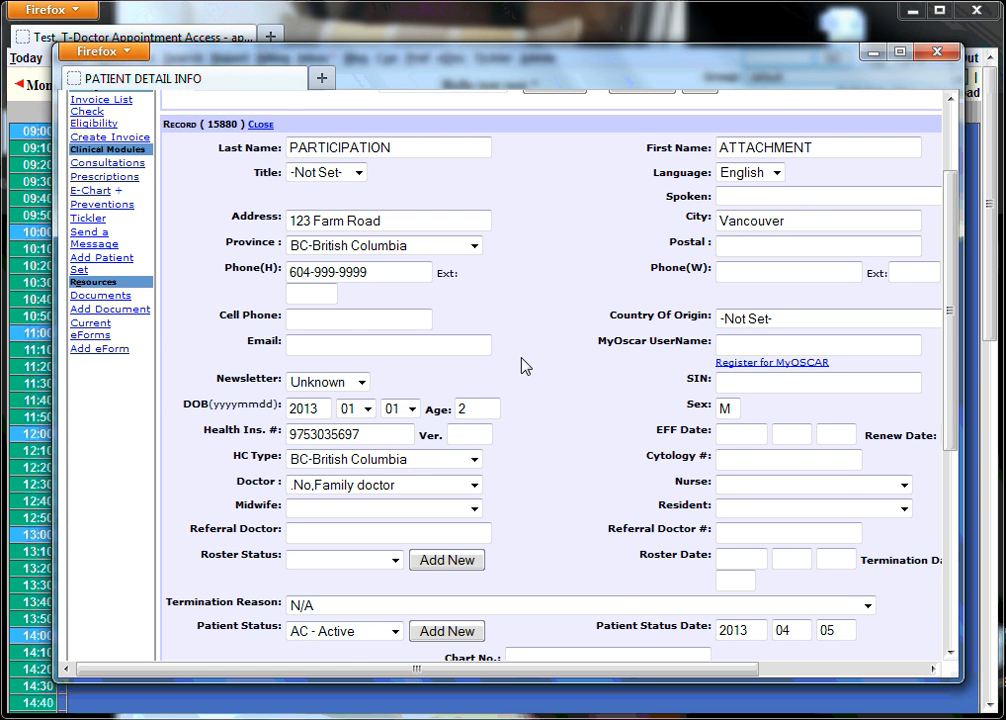
scroll(down, 3)
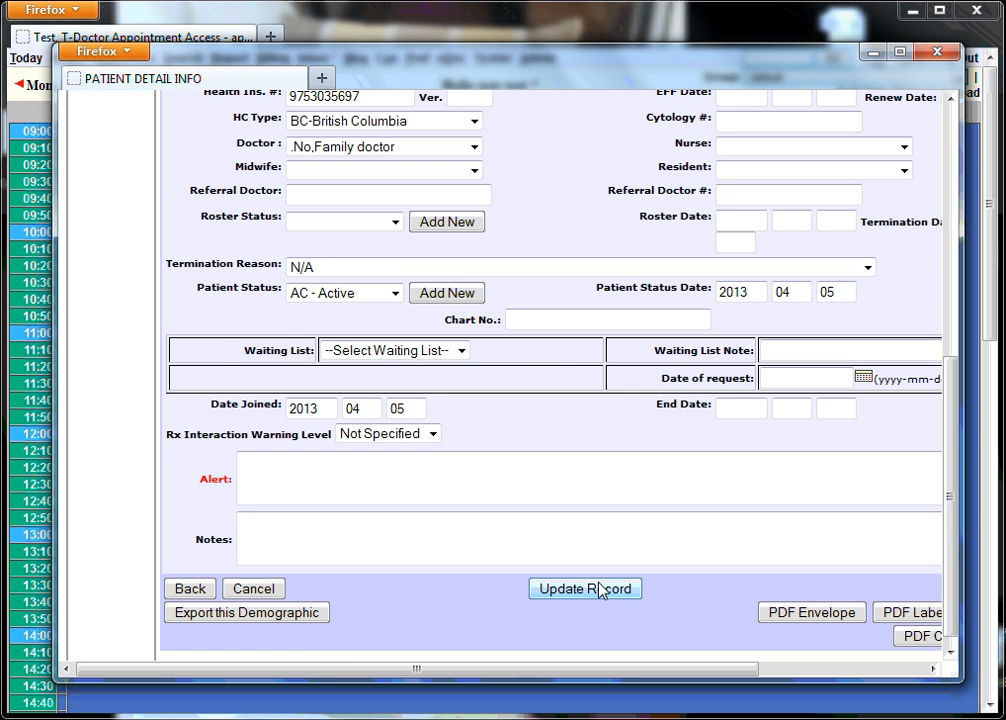
click(584, 588)
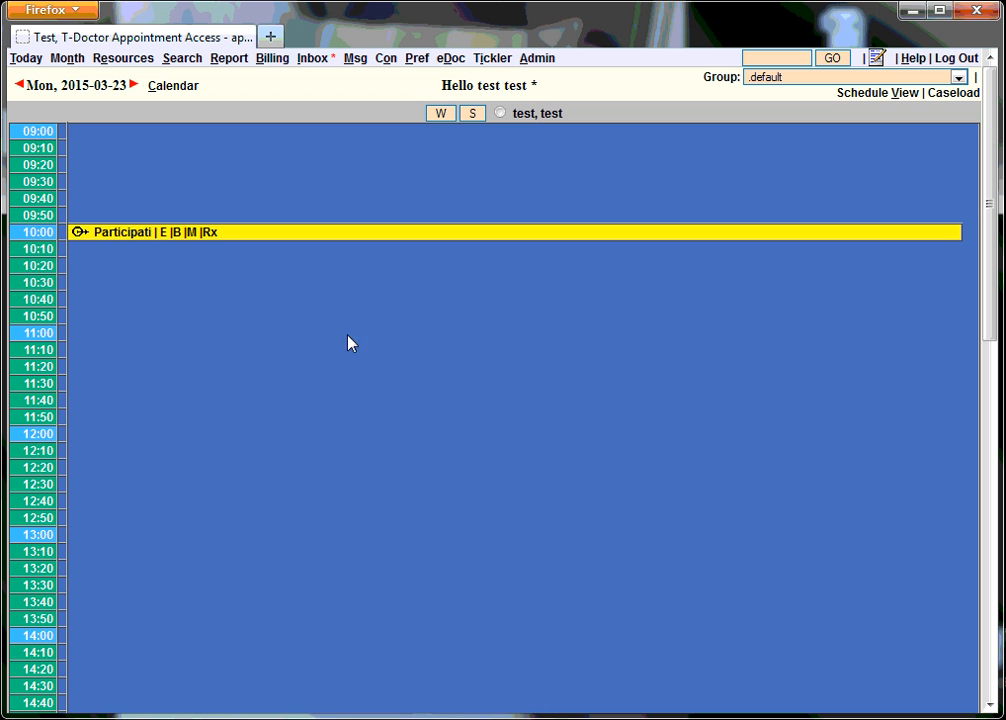
mouse_move(116, 402)
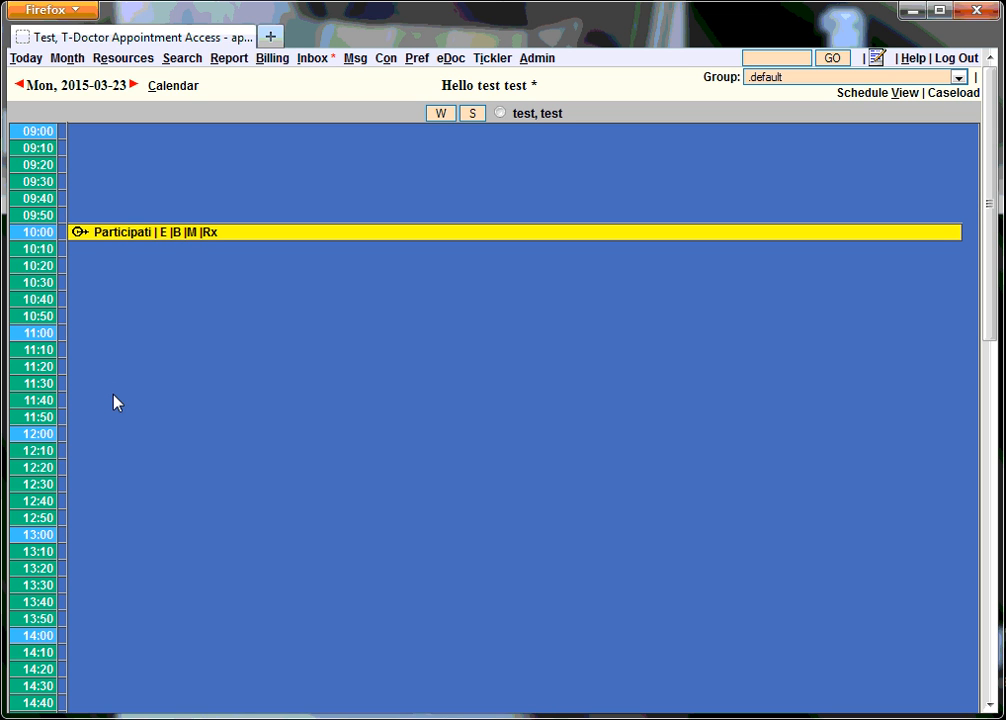
mouse_move(122, 232)
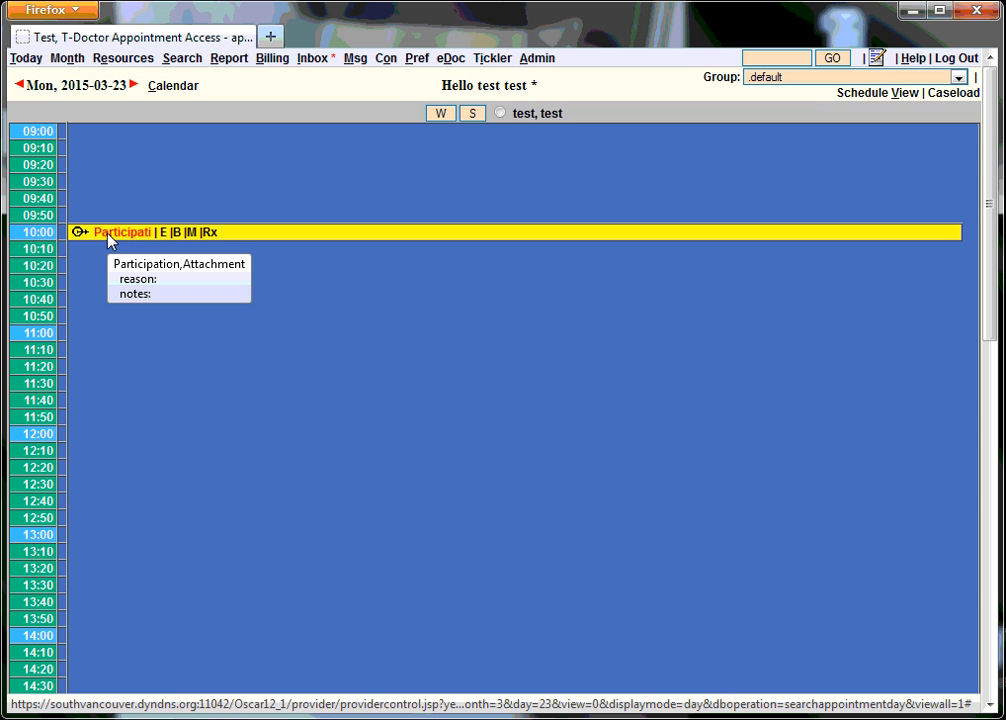
mouse_move(80, 232)
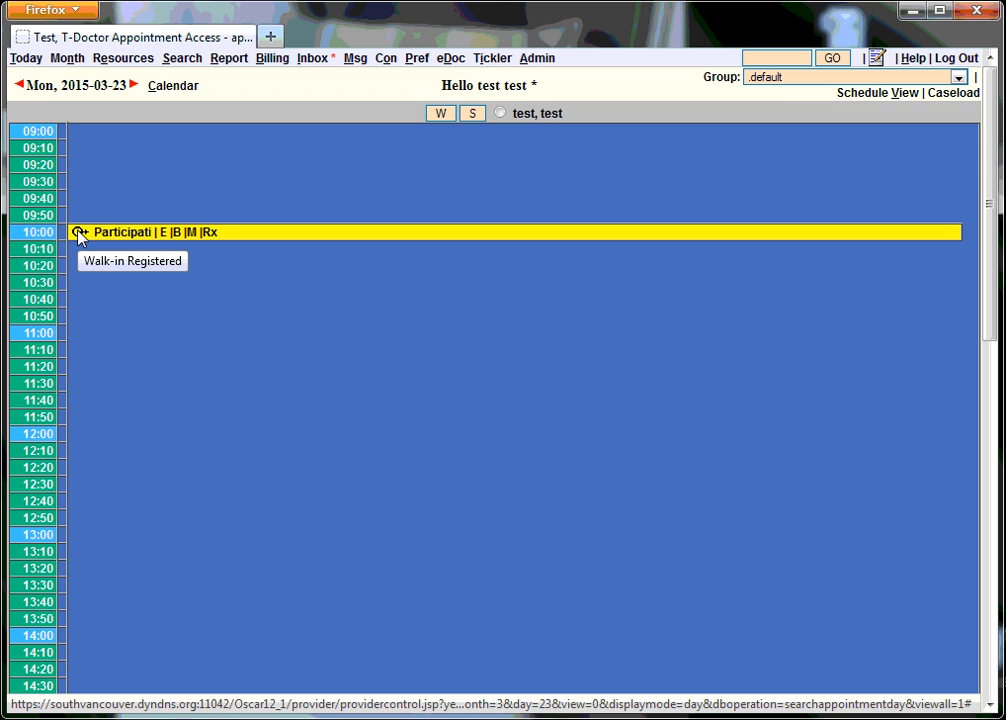
mouse_move(170, 256)
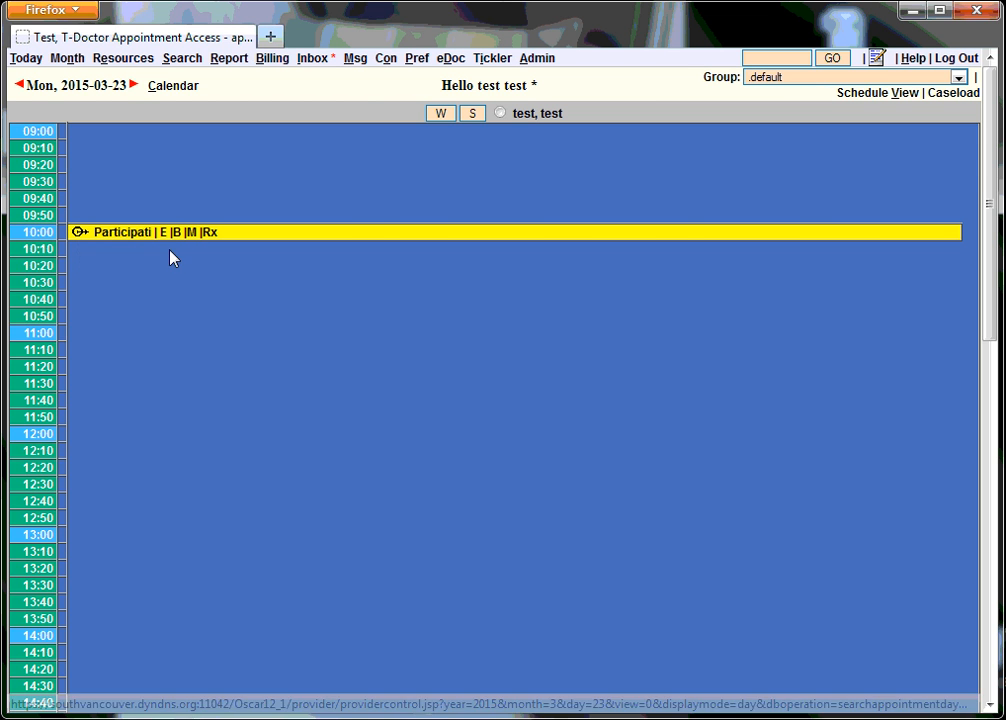
mouse_move(188, 232)
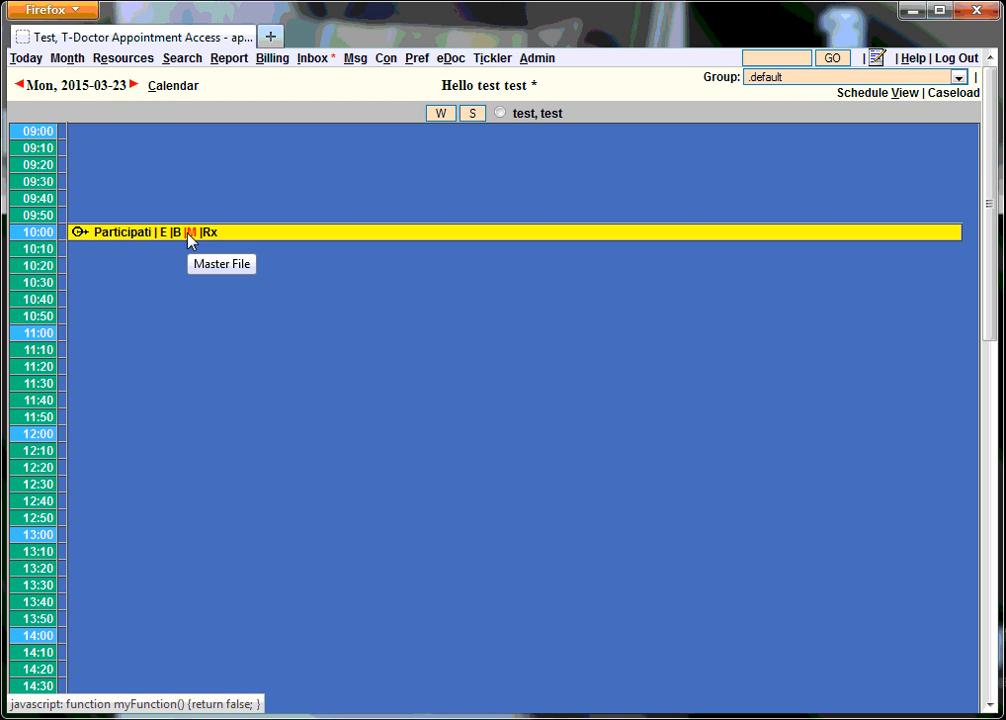
mouse_move(122, 232)
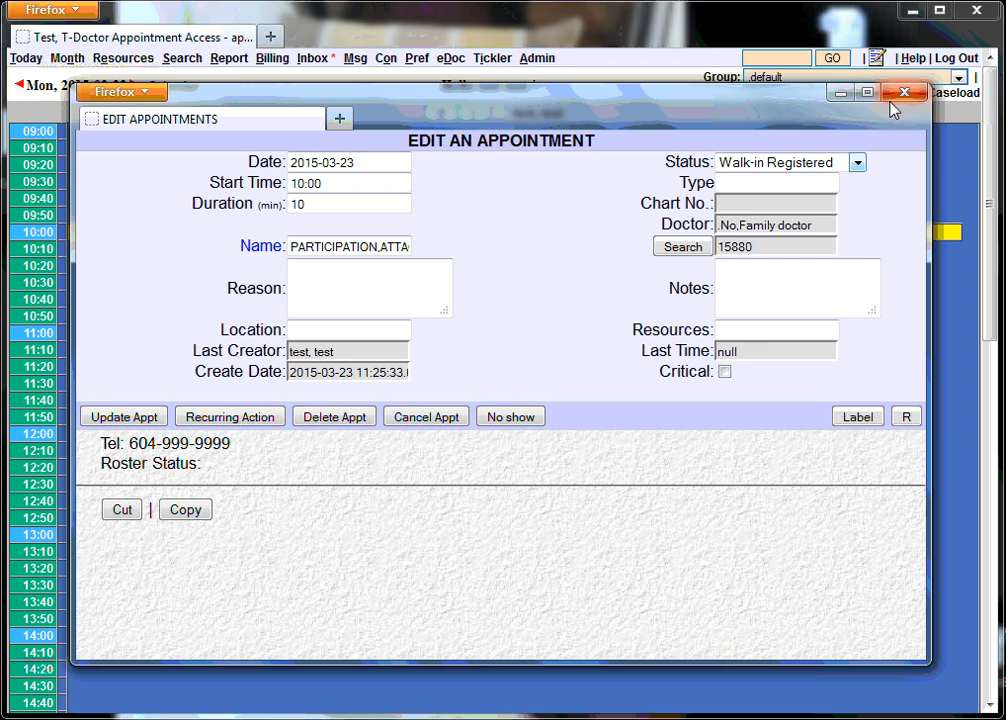
Close Edit Appointments and cycle the 10:00 appointment's status icon past Walk-in Registered.
click(904, 92)
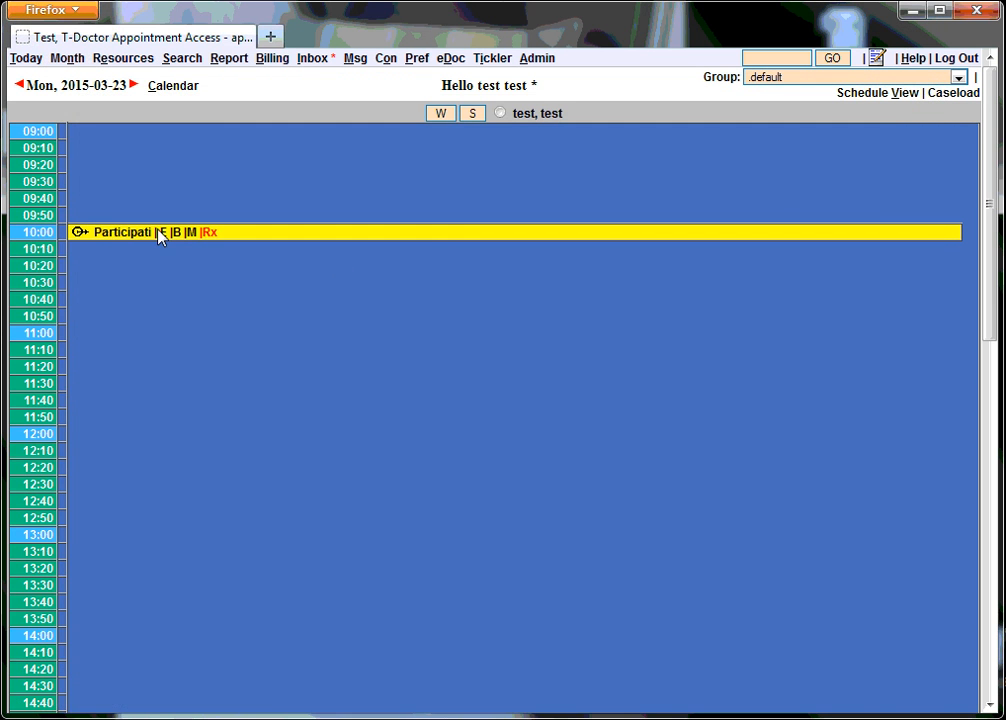
click(160, 232)
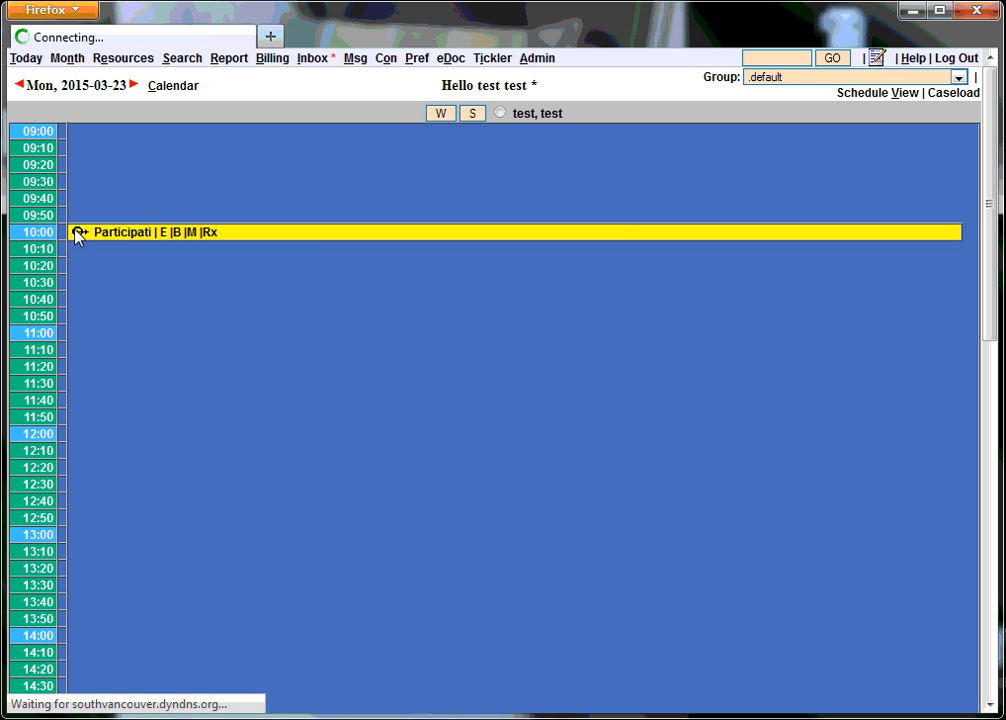
click(140, 232)
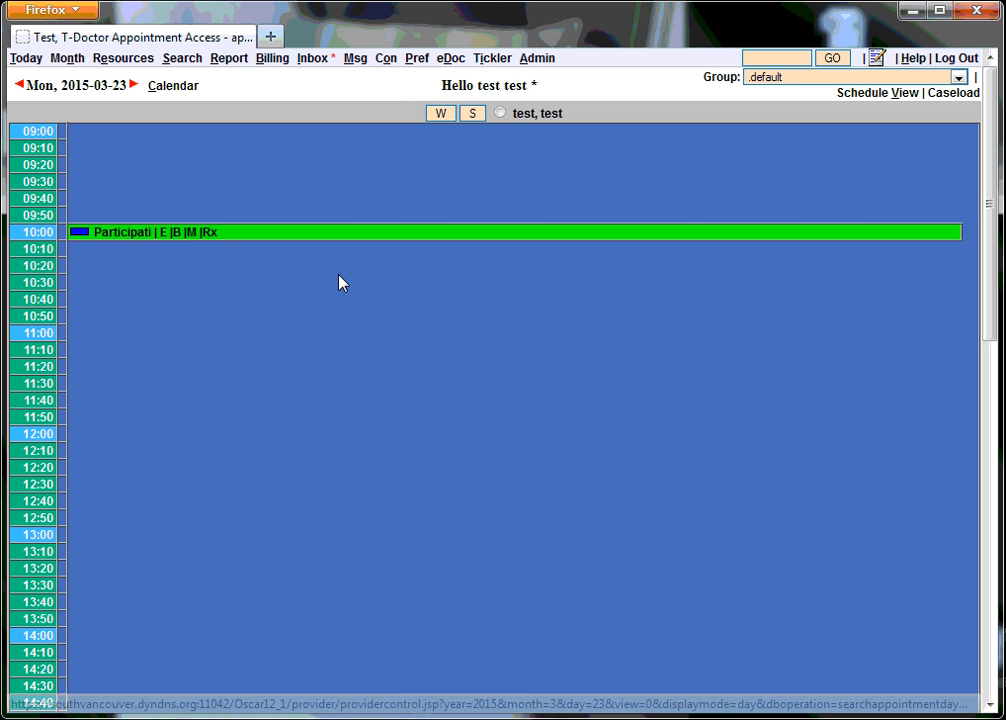
mouse_move(128, 238)
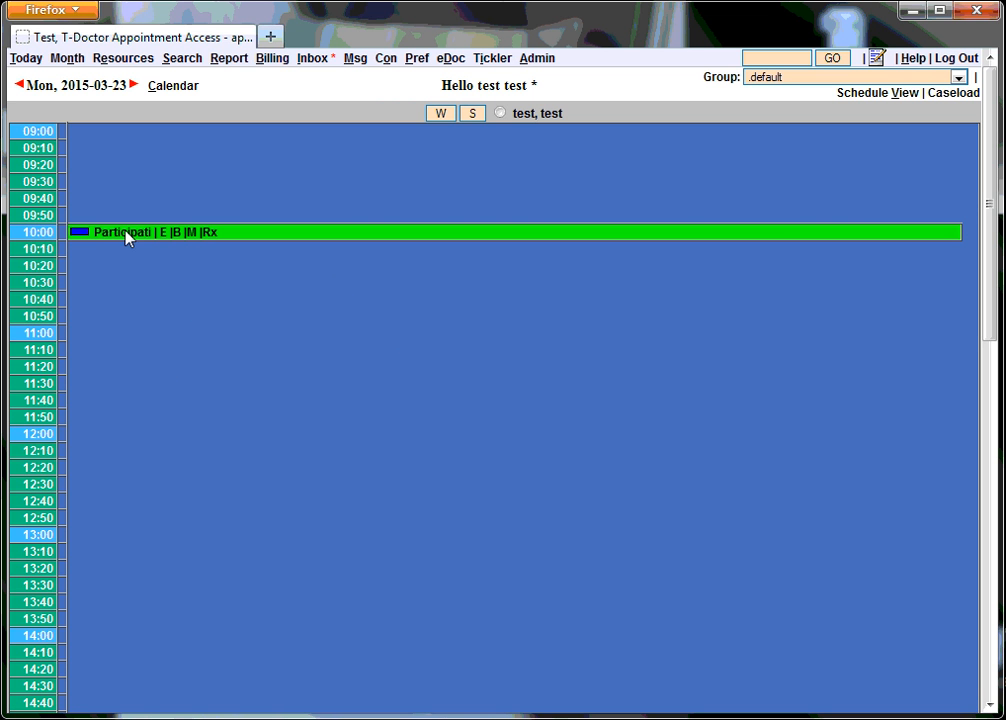
mouse_move(96, 256)
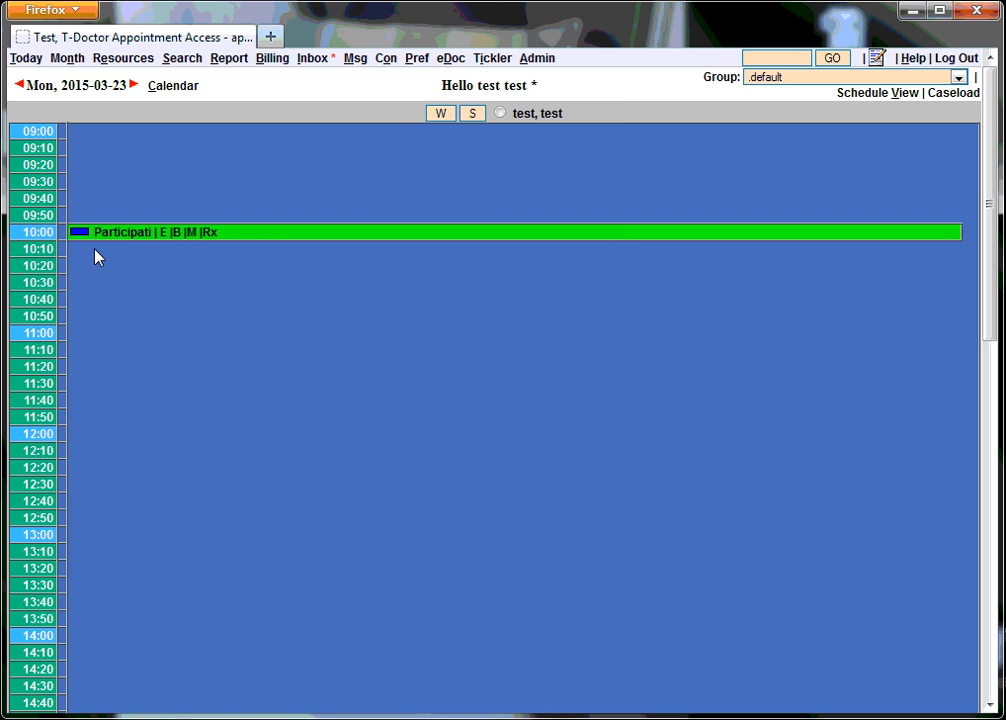
mouse_move(120, 232)
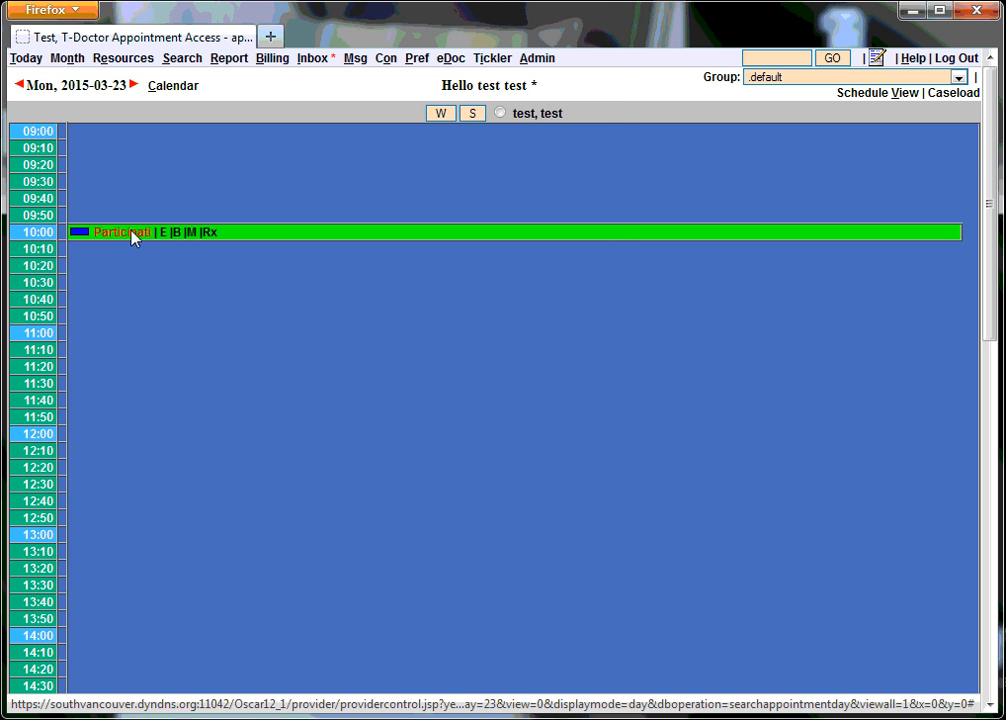
Set the 10:00 appointment's status to Empty Room and update it.
click(120, 232)
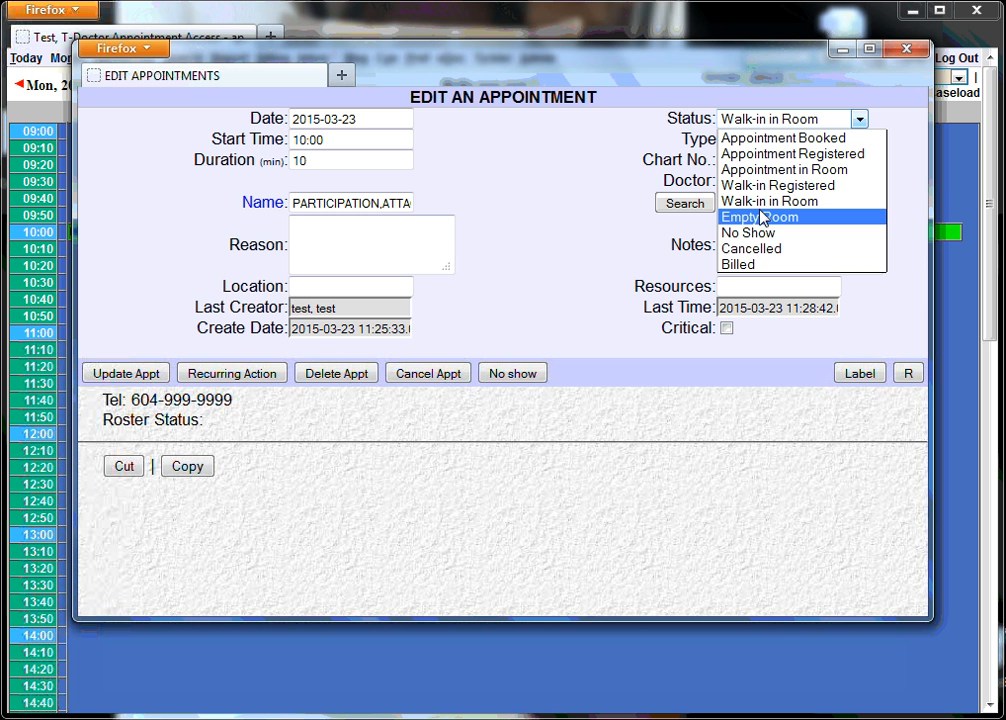
mouse_move(762, 216)
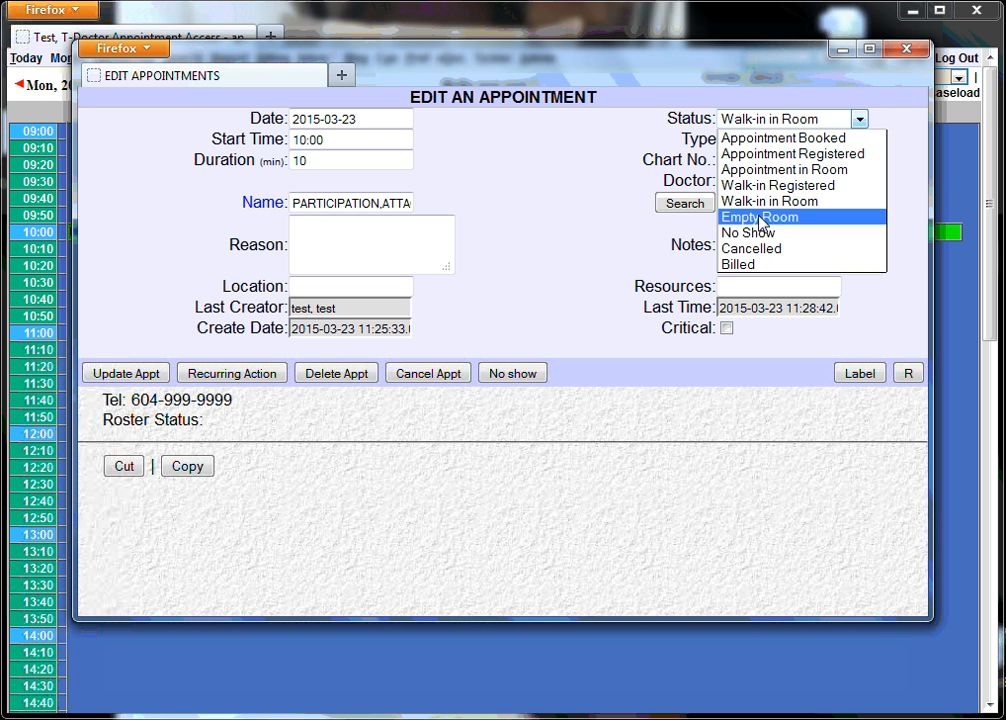
click(760, 216)
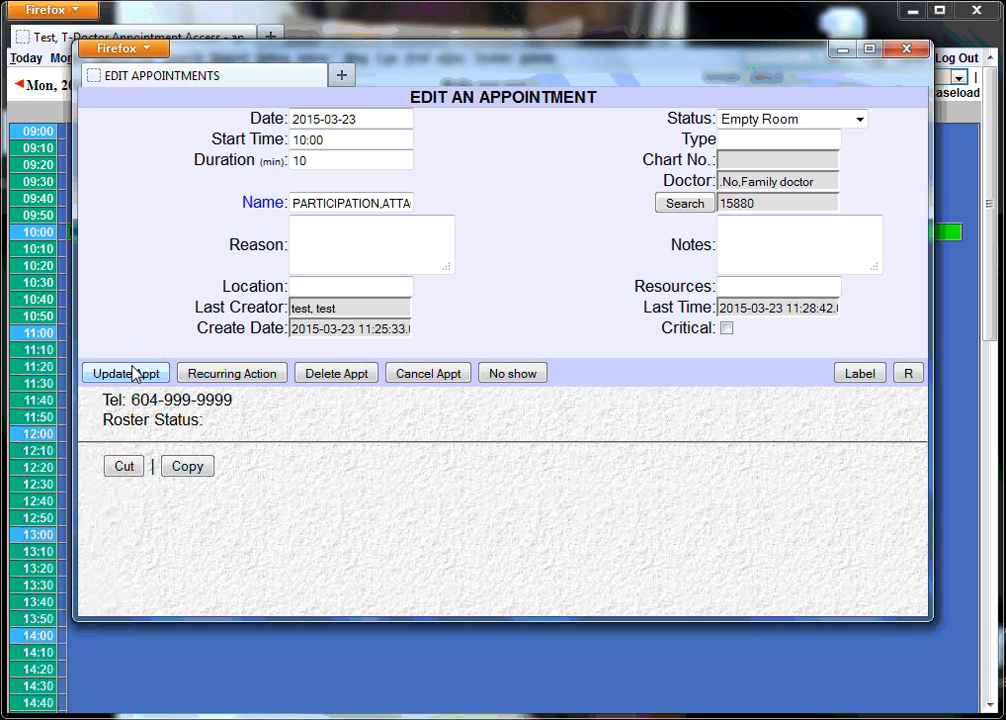
click(124, 372)
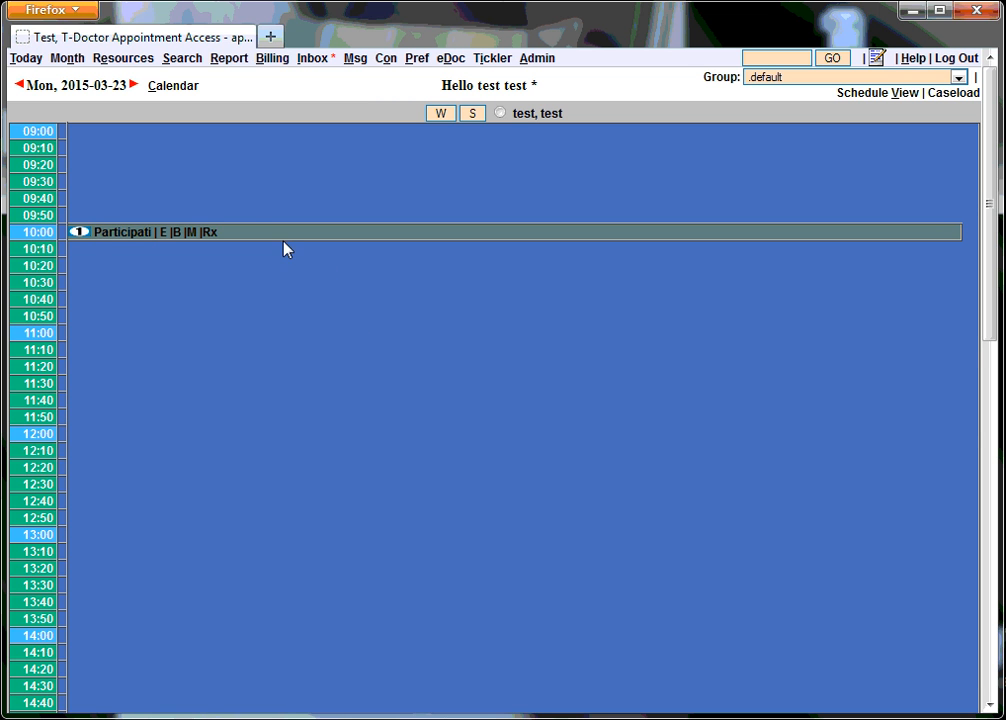
mouse_move(778, 164)
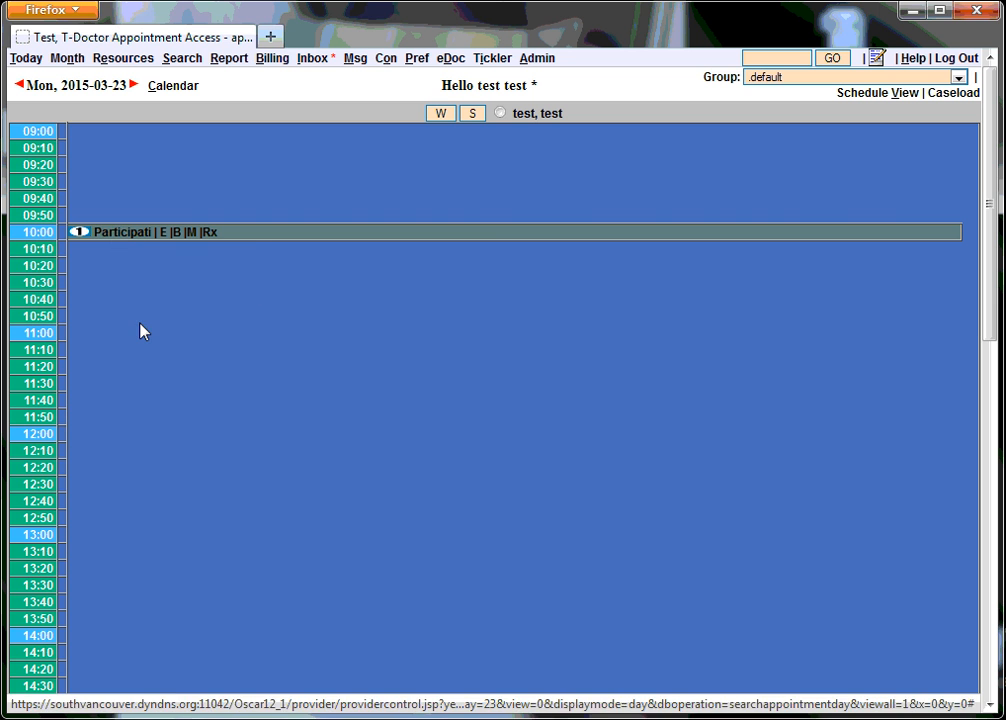
mouse_move(168, 312)
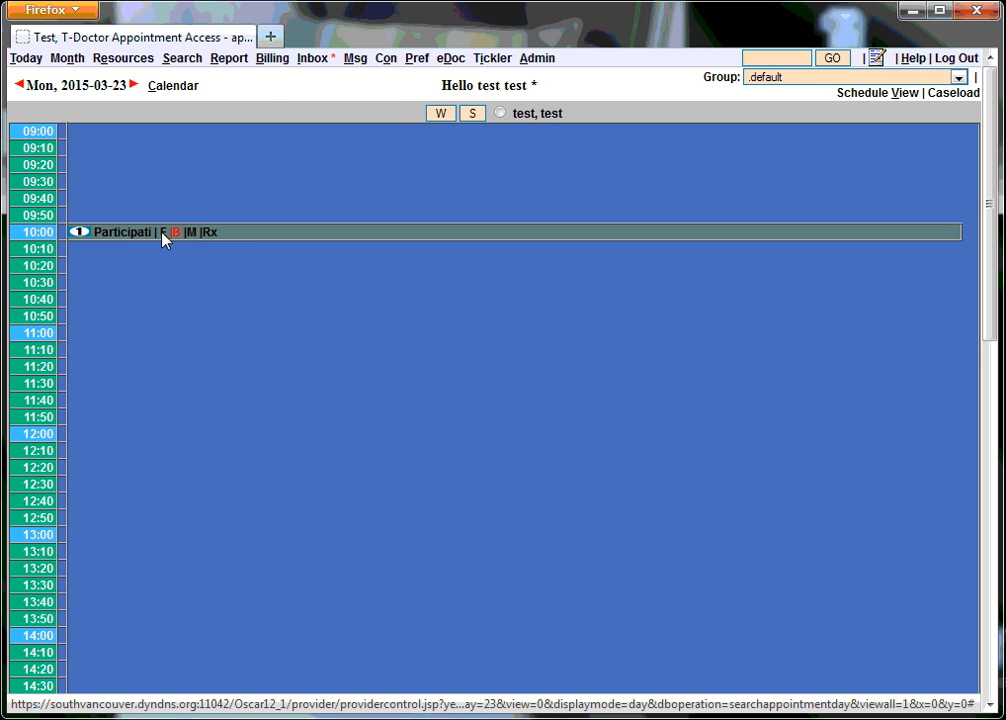
mouse_move(120, 232)
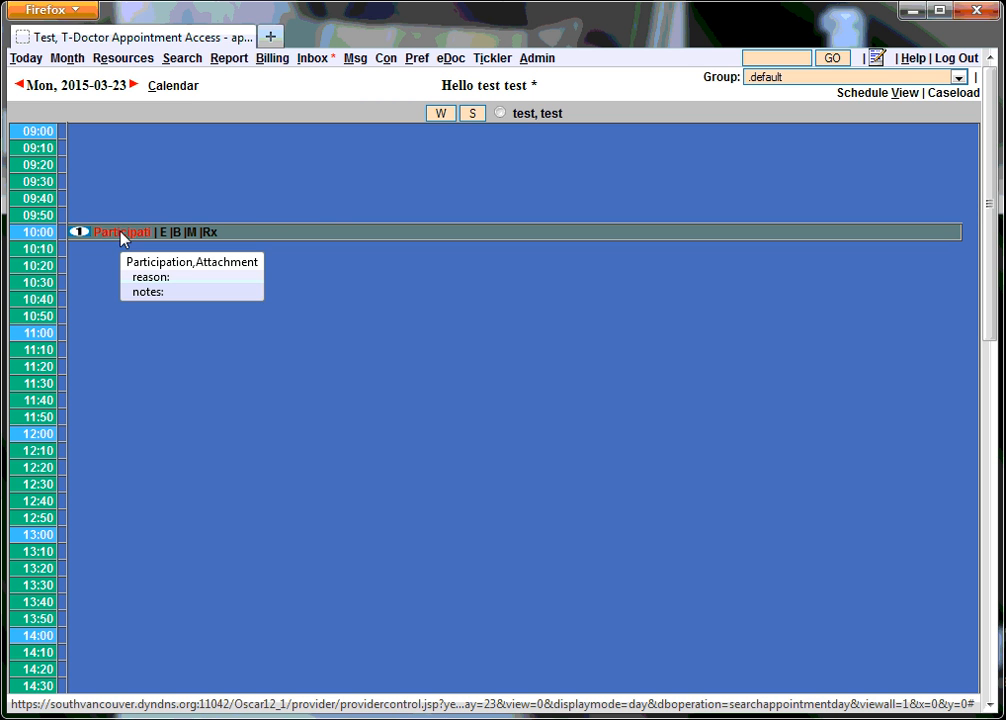
mouse_move(224, 200)
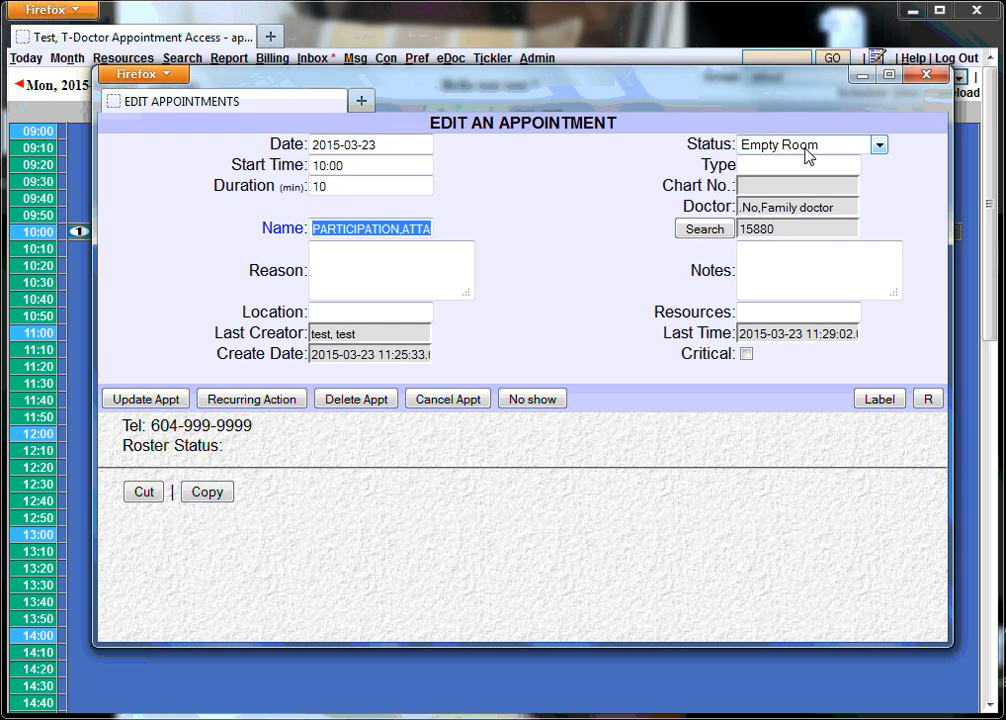
Set the 10:00 appointment's status to Billed.
click(876, 144)
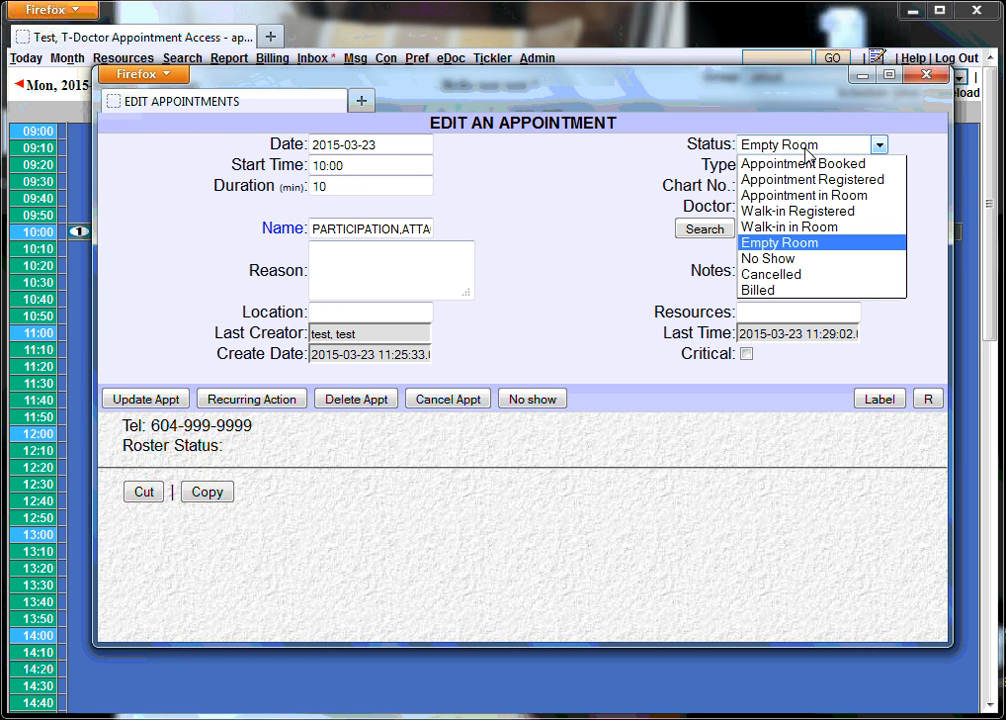
mouse_move(772, 290)
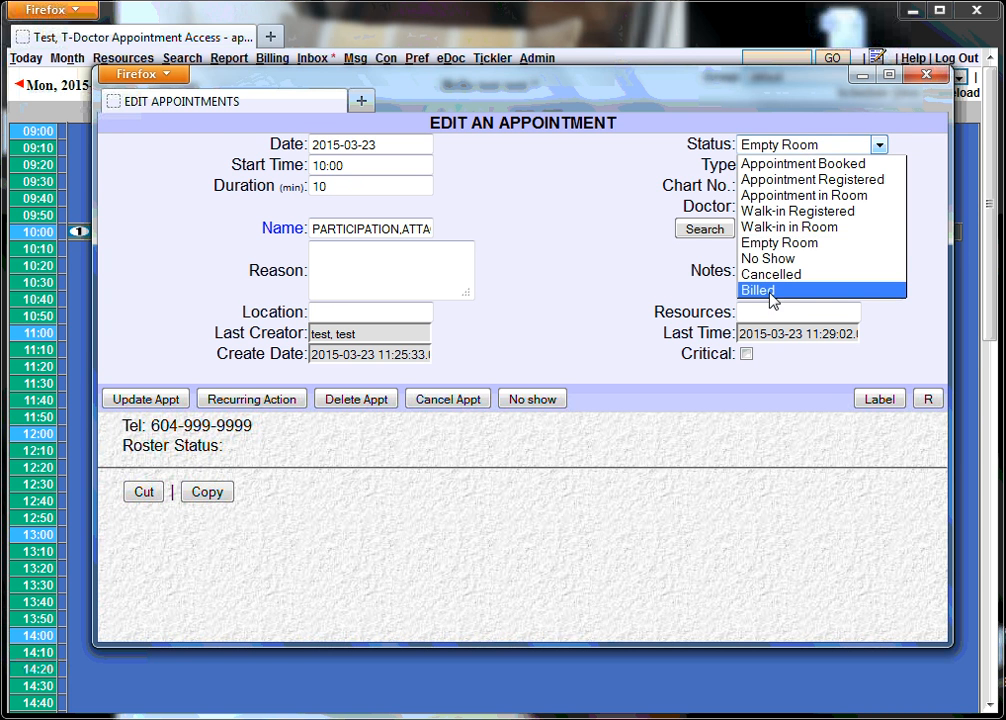
click(756, 290)
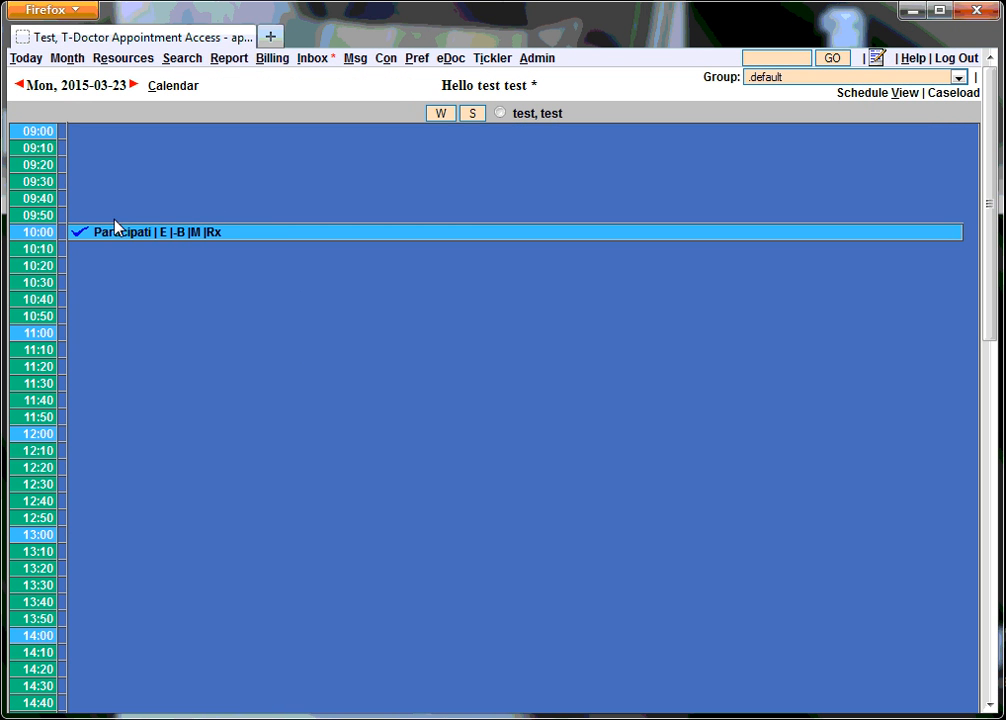
mouse_move(160, 216)
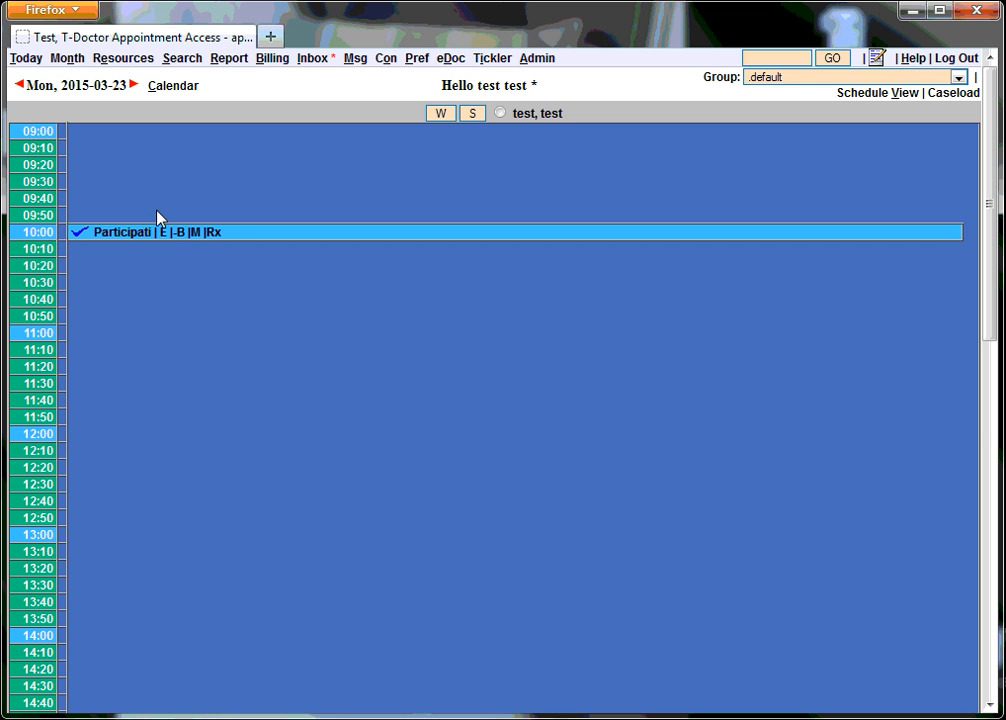
mouse_move(172, 344)
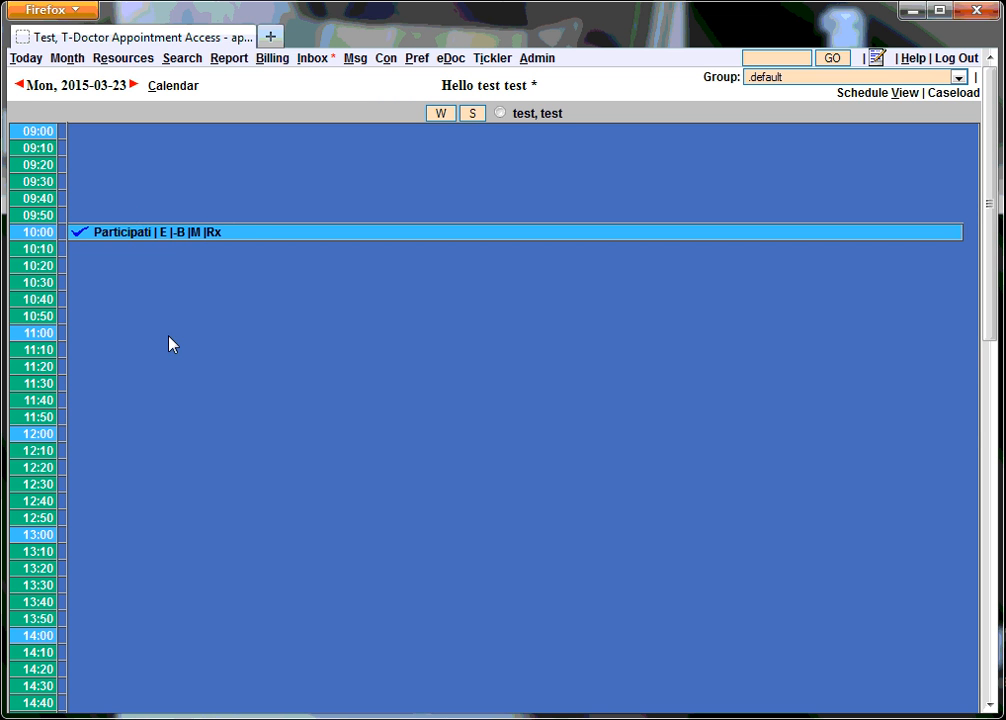
mouse_move(184, 204)
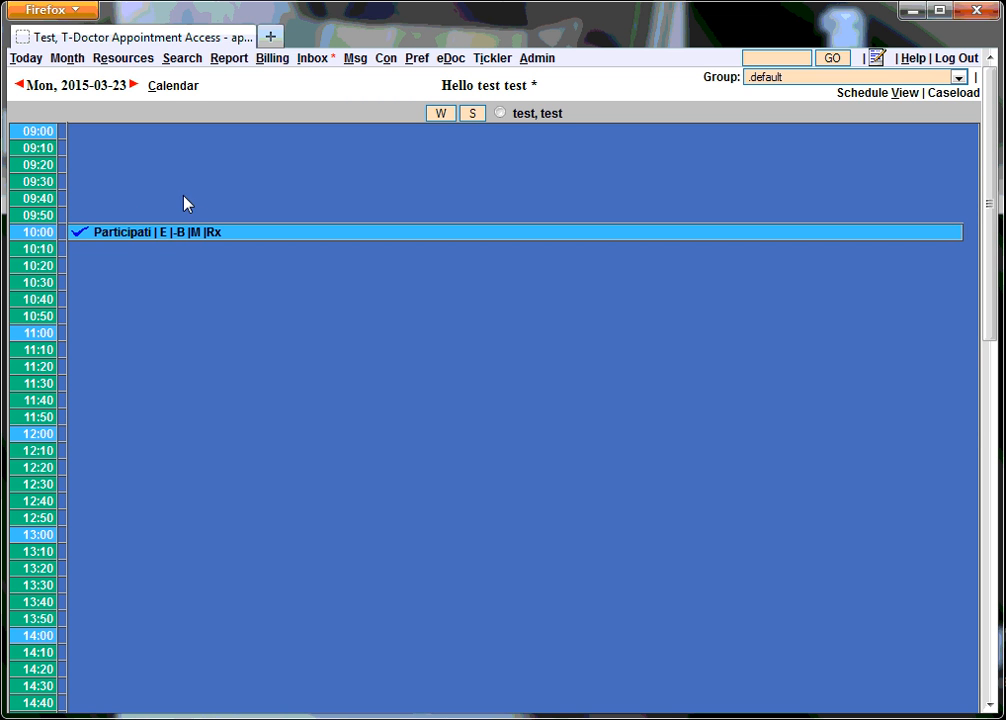
mouse_move(176, 172)
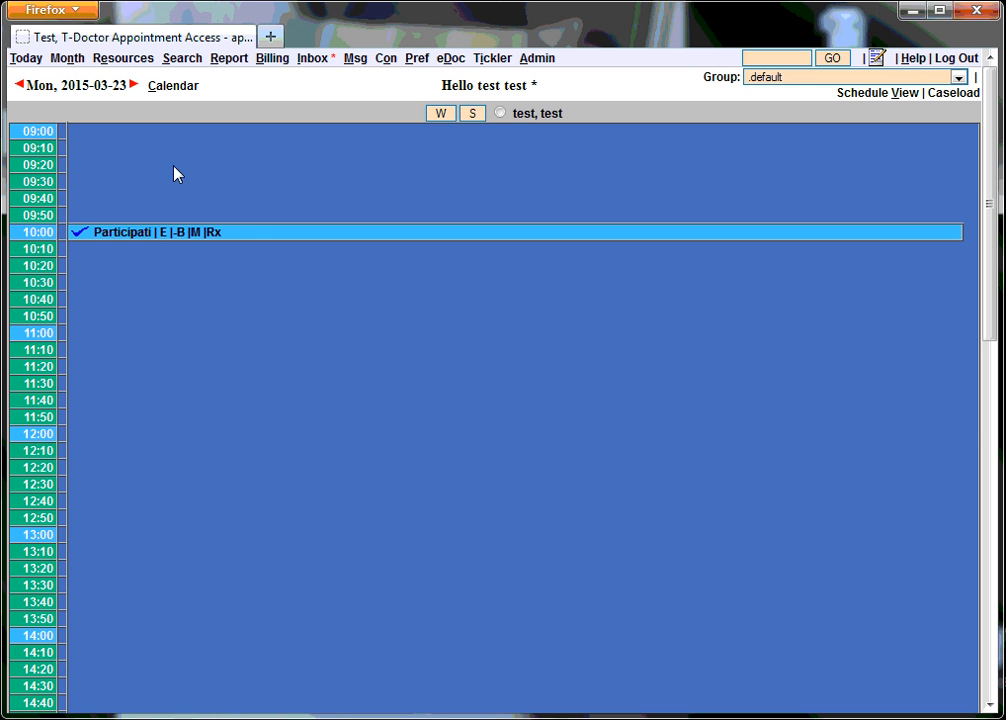
mouse_move(108, 252)
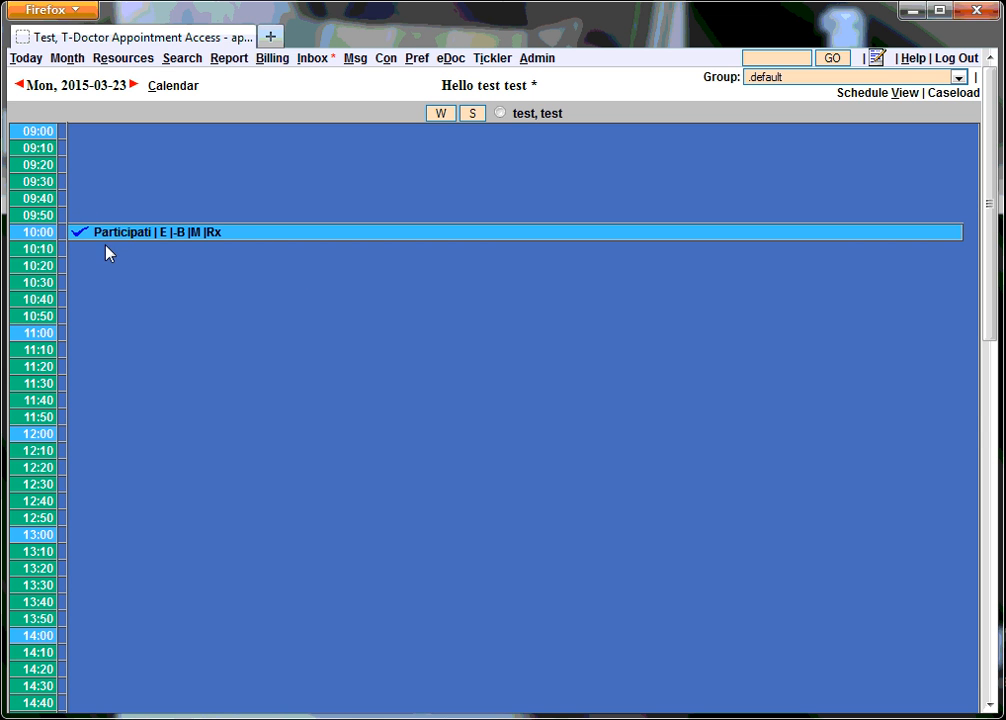
mouse_move(144, 228)
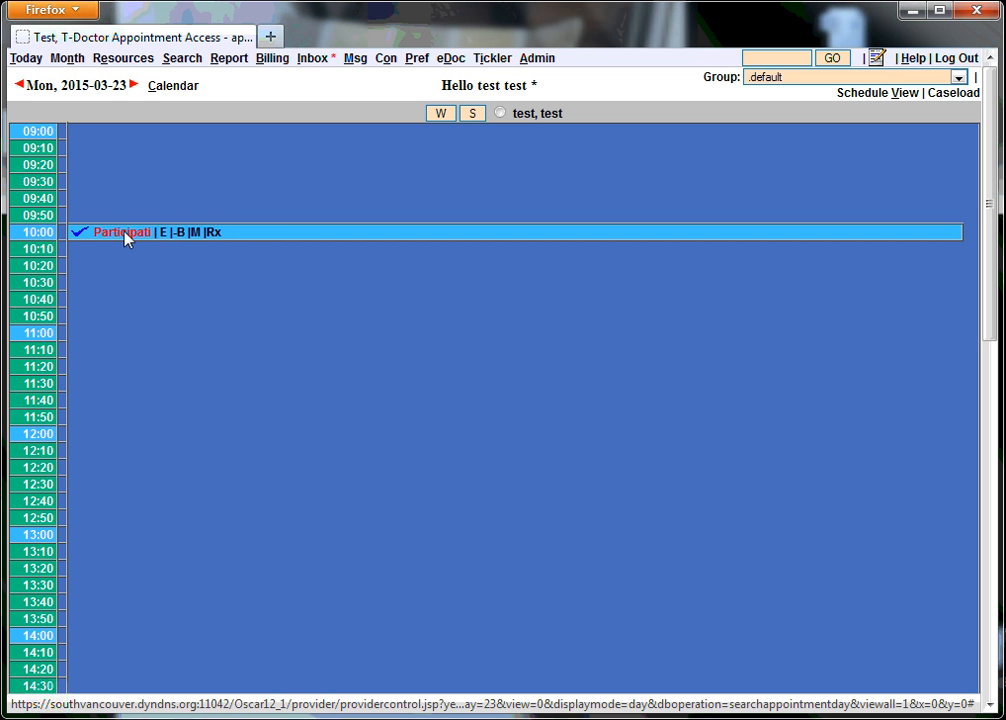
mouse_move(112, 236)
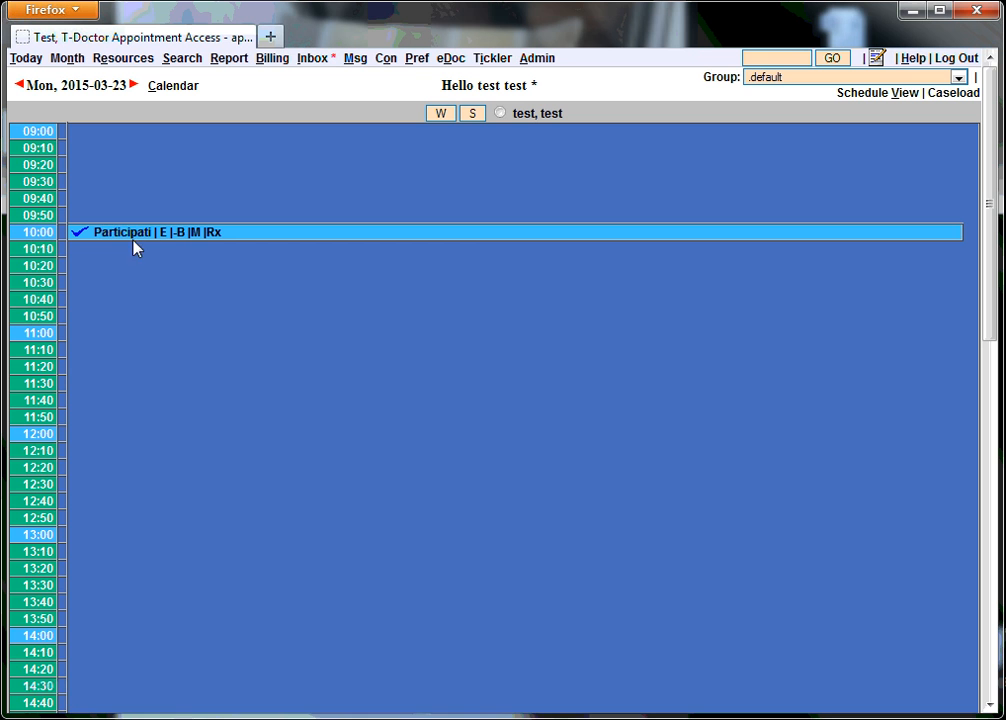
mouse_move(340, 324)
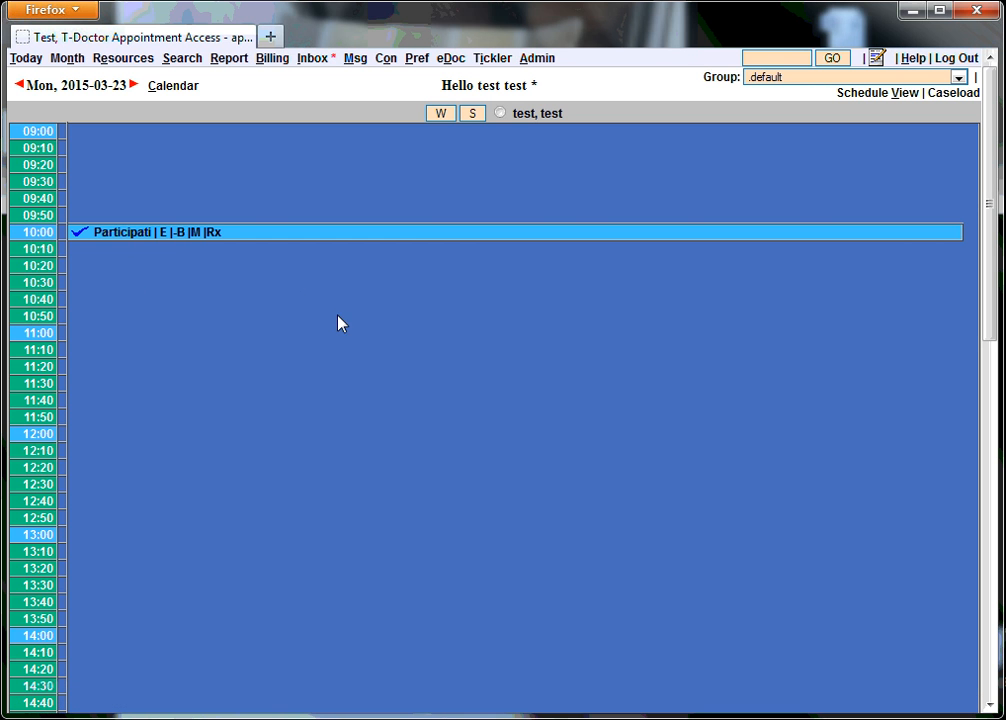
mouse_move(326, 324)
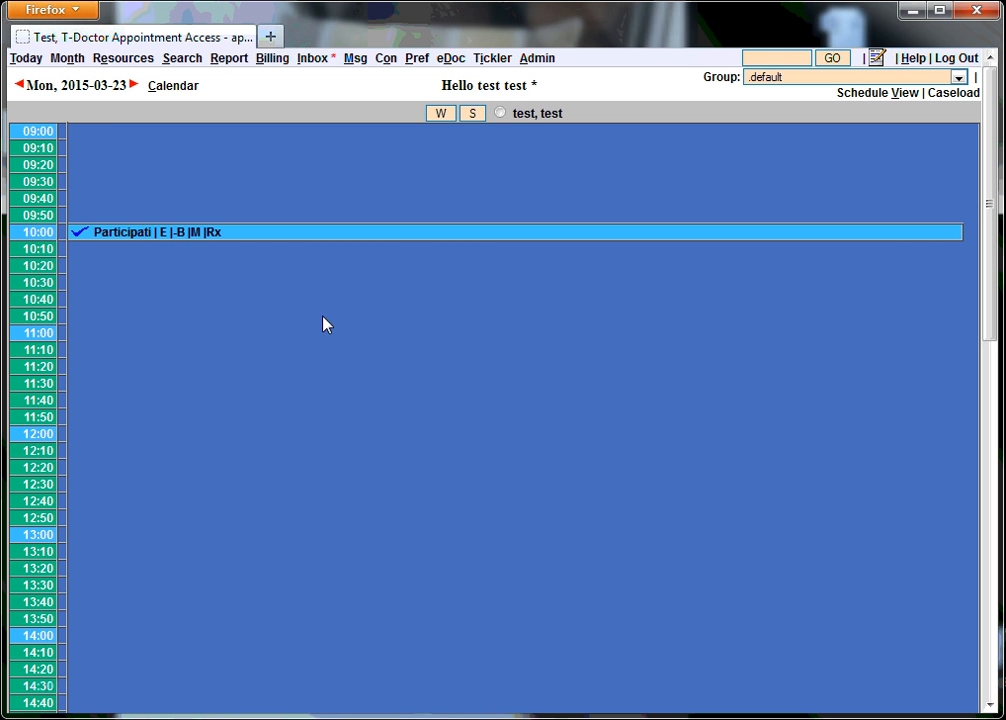
mouse_move(132, 246)
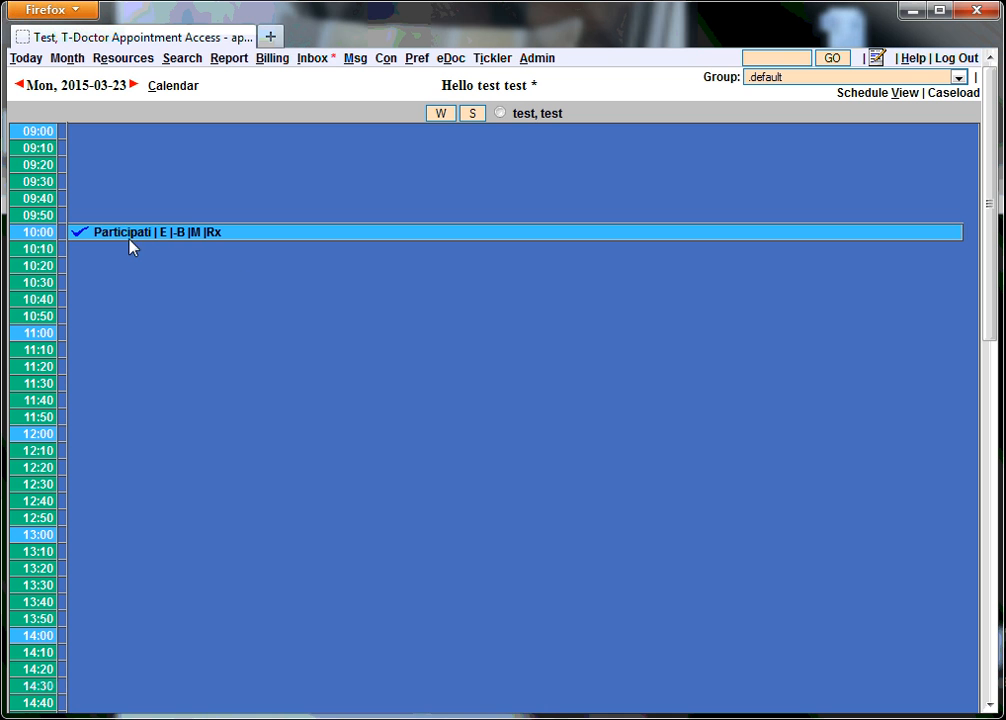
mouse_move(140, 250)
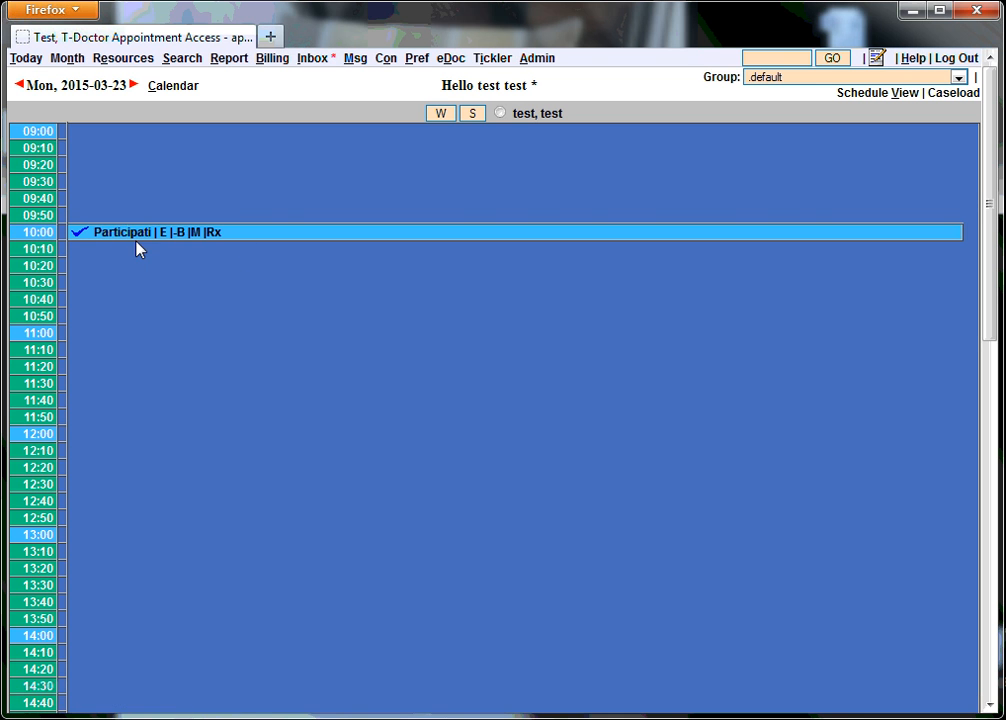
mouse_move(120, 232)
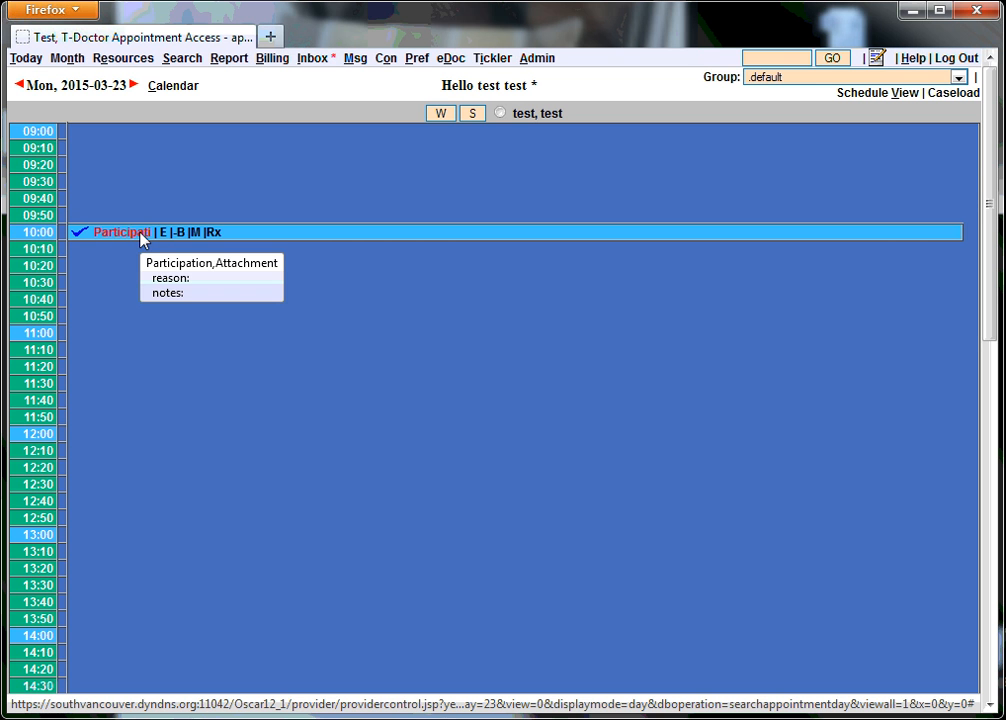
mouse_move(70, 266)
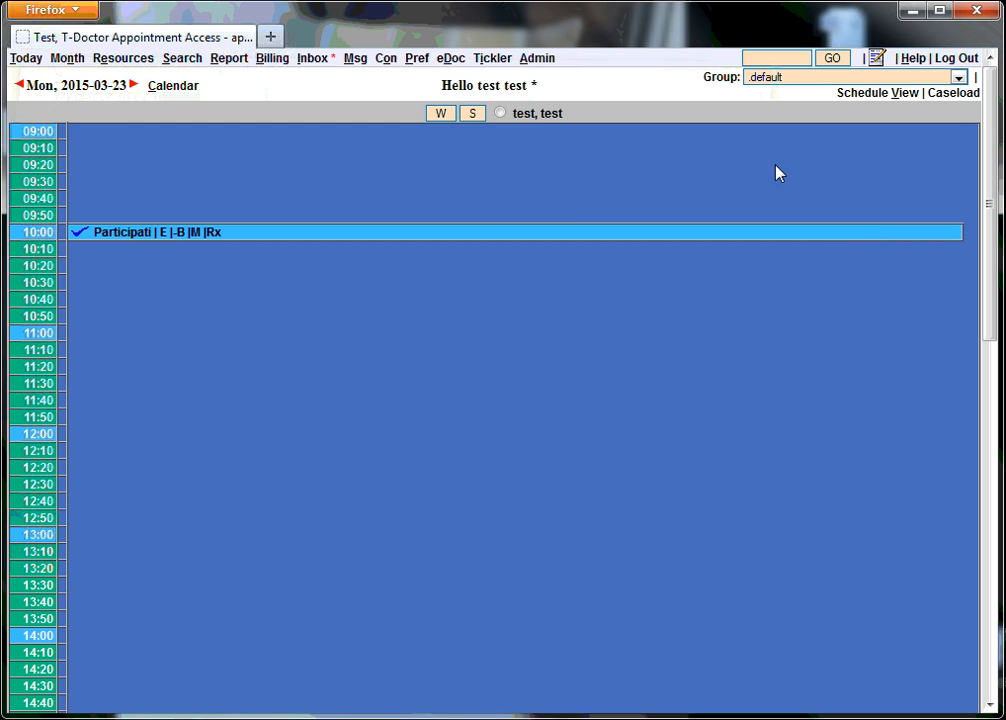
mouse_move(340, 188)
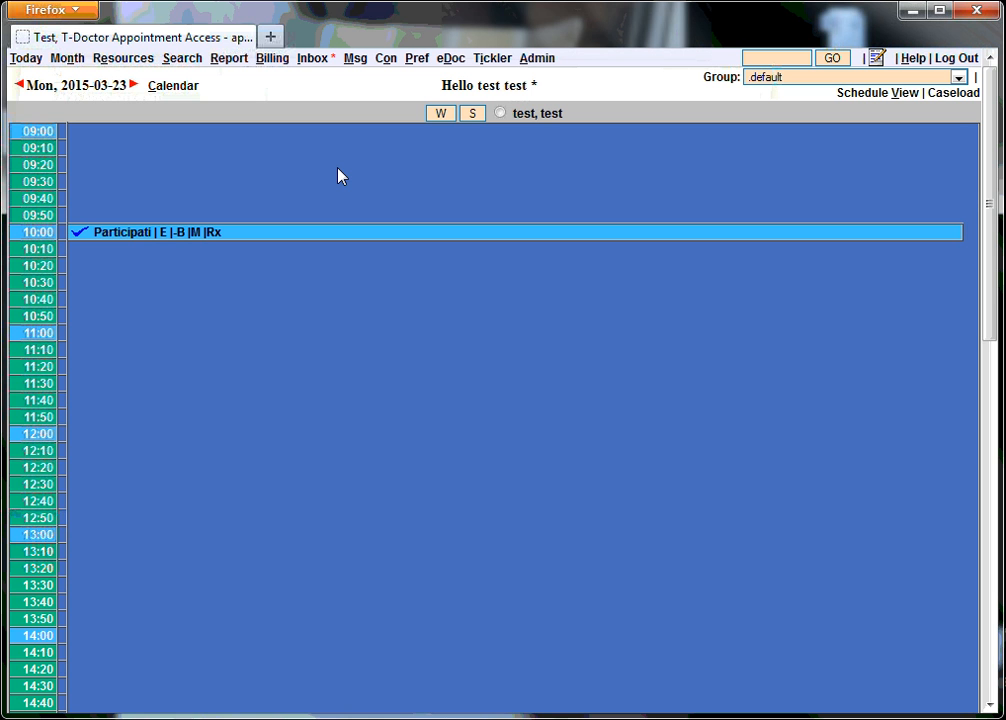
mouse_move(308, 320)
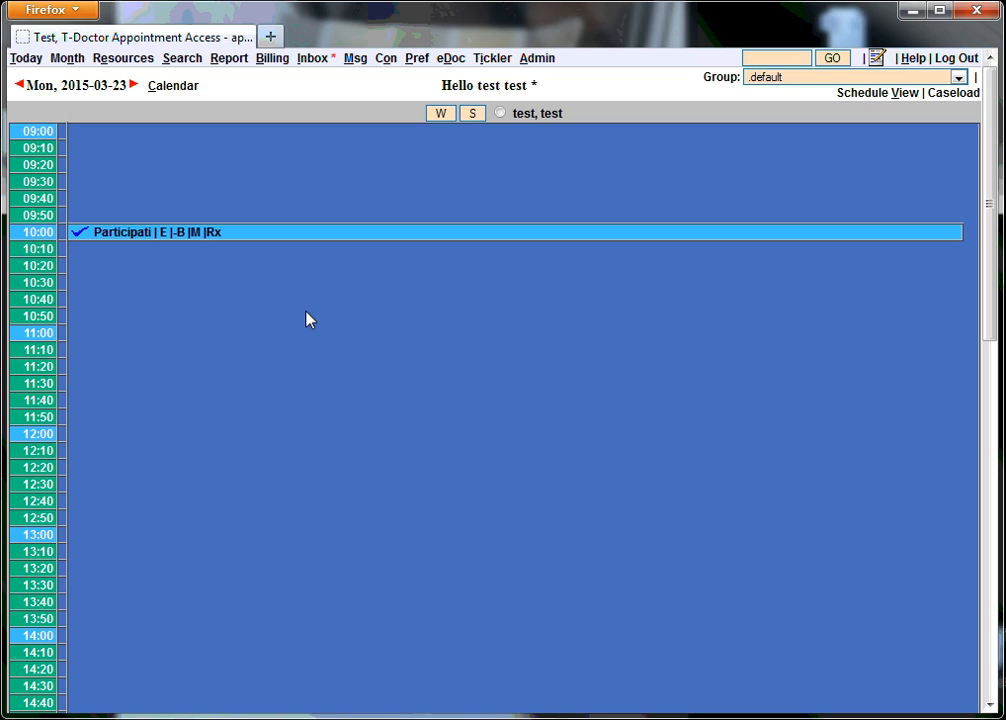